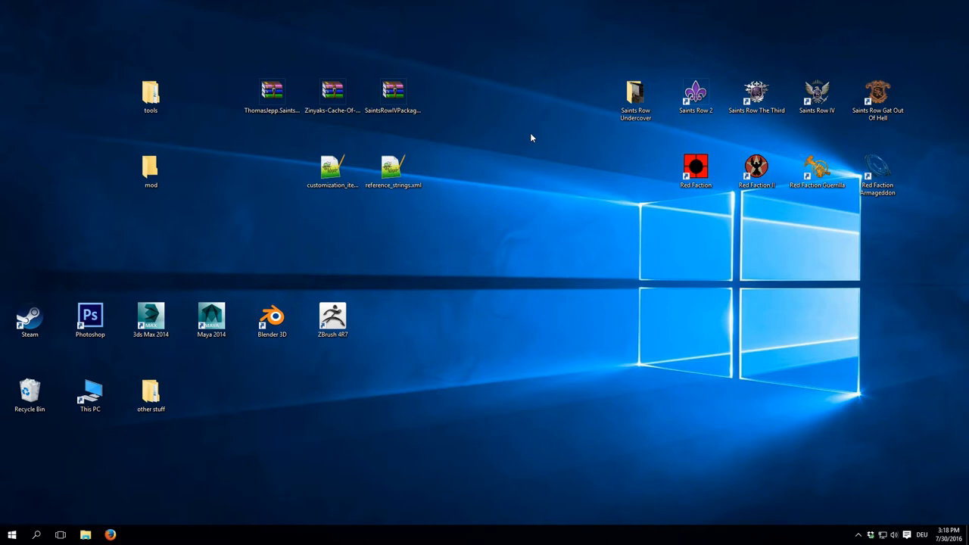
mouse_move(285, 147)
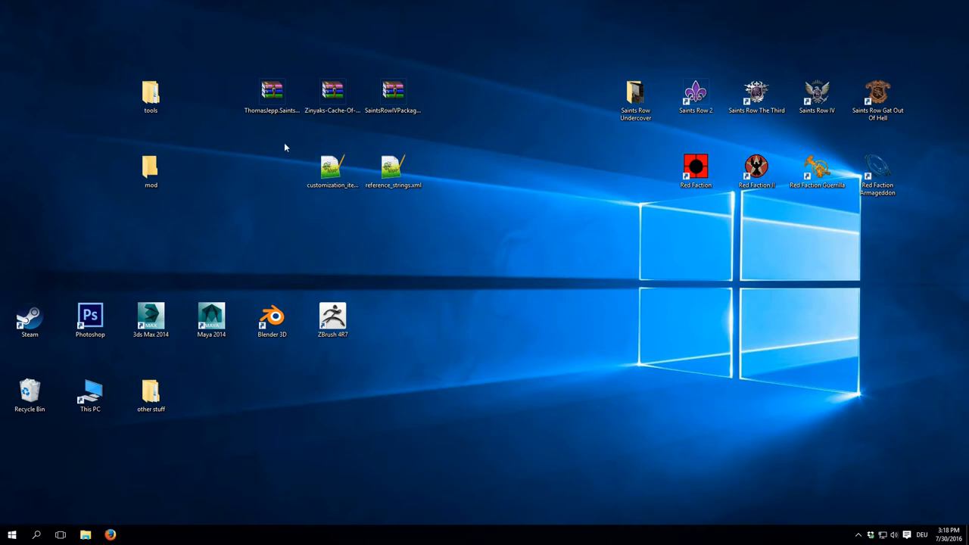
- Select the tool archives, packager archive, and customization items and strings files
click(332, 92)
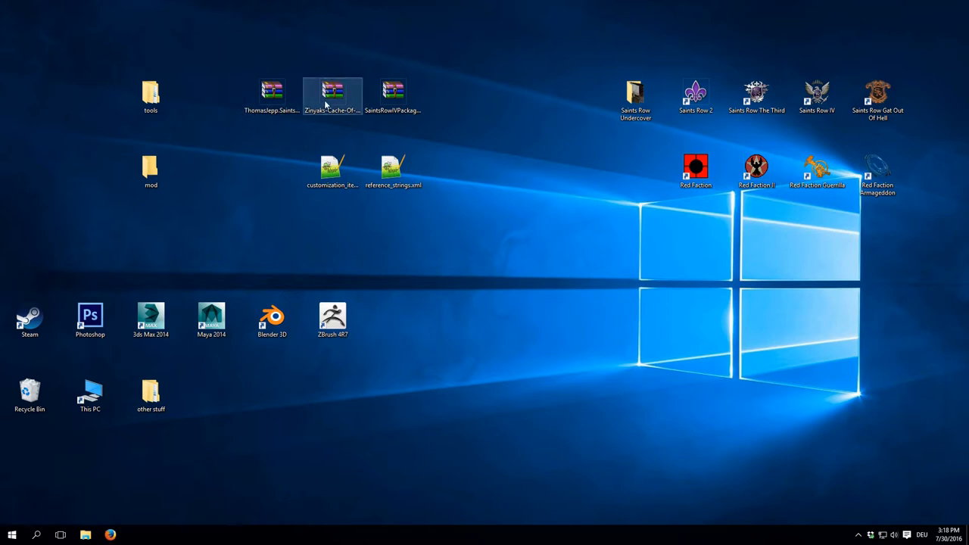
click(272, 94)
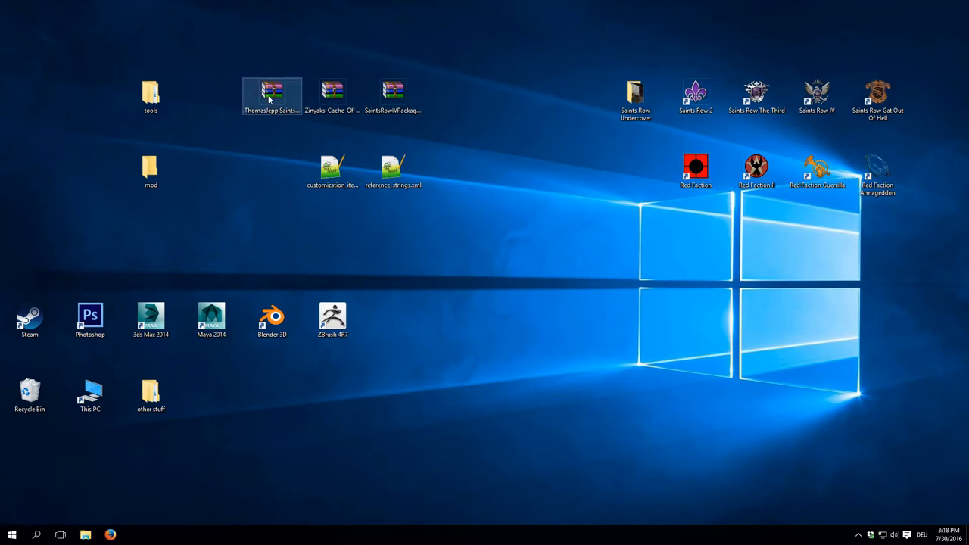
click(332, 92)
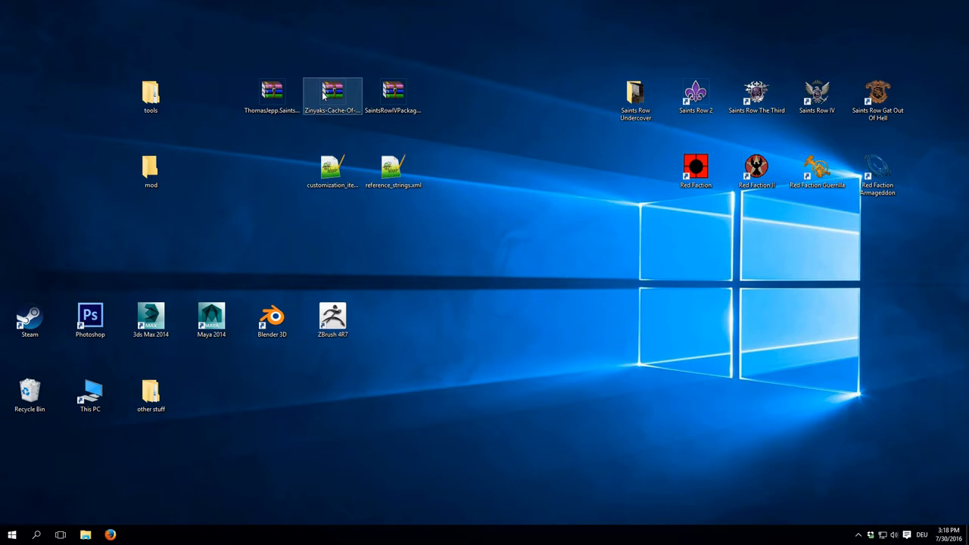
click(393, 95)
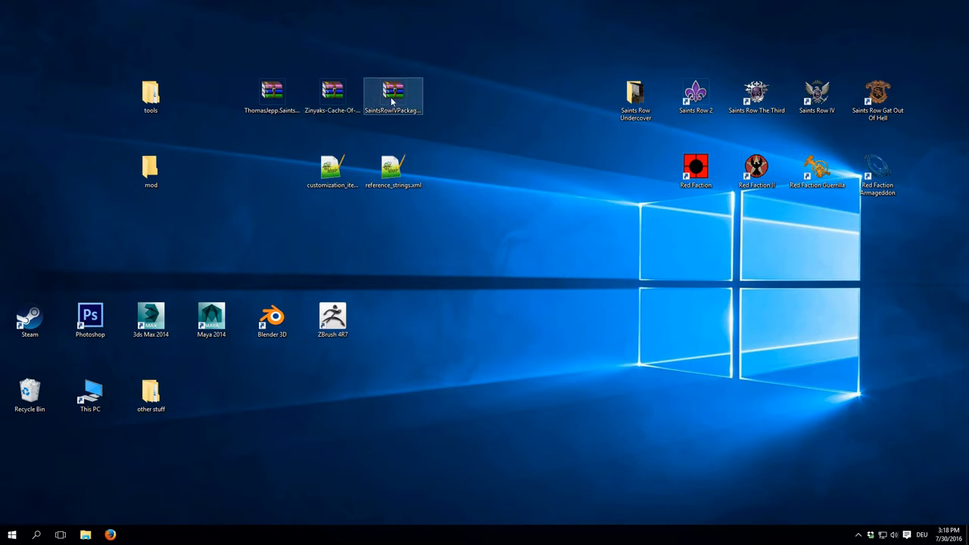
click(430, 213)
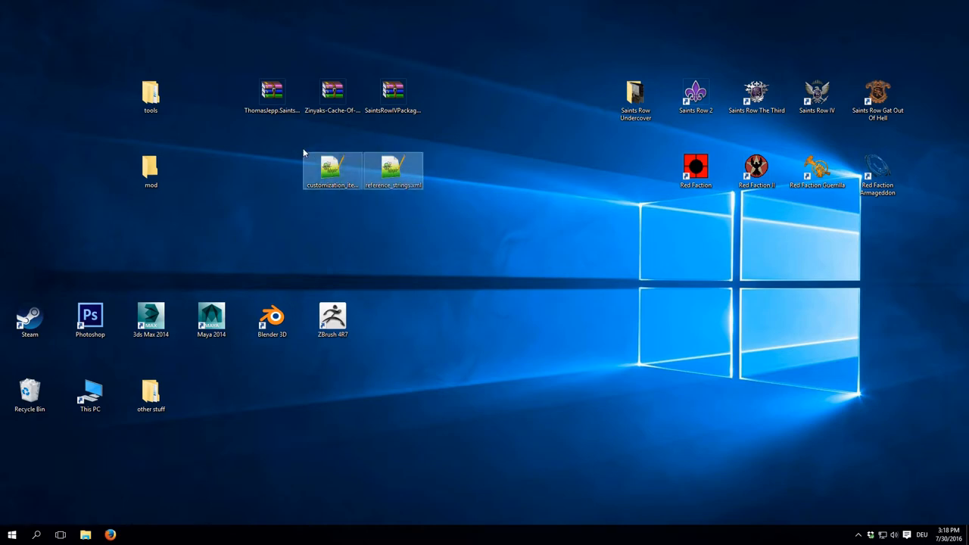
mouse_move(330, 170)
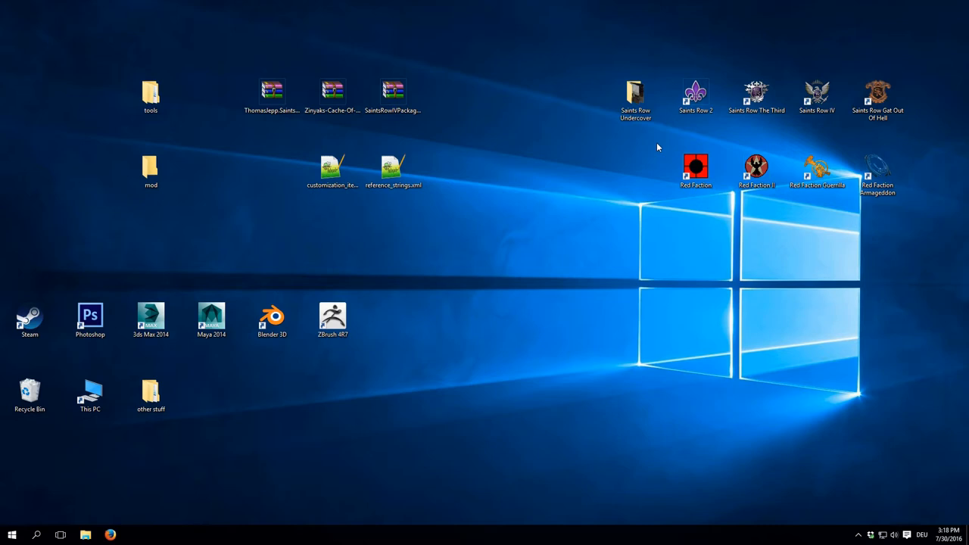
mouse_move(571, 79)
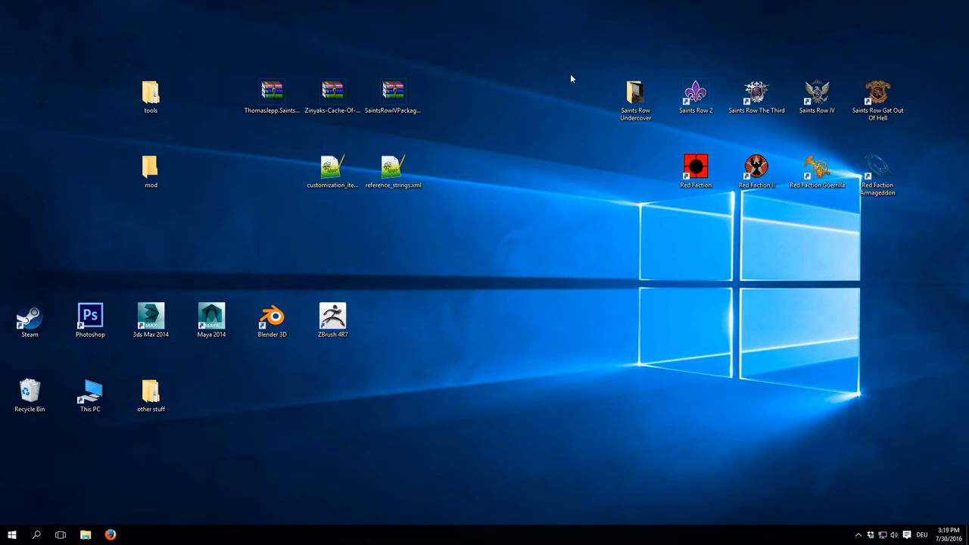
- Launch Saints Row IV from its desktop shortcut
click(818, 97)
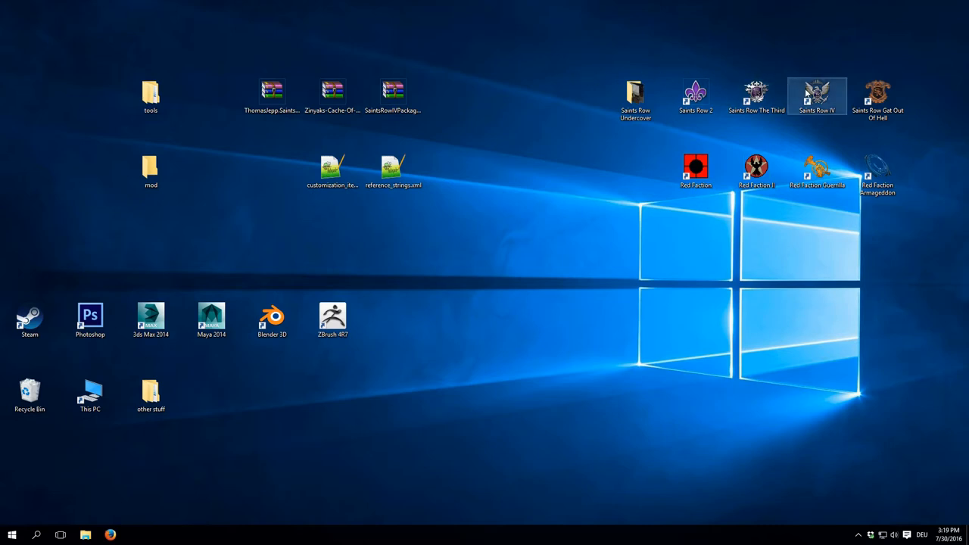
mouse_move(818, 95)
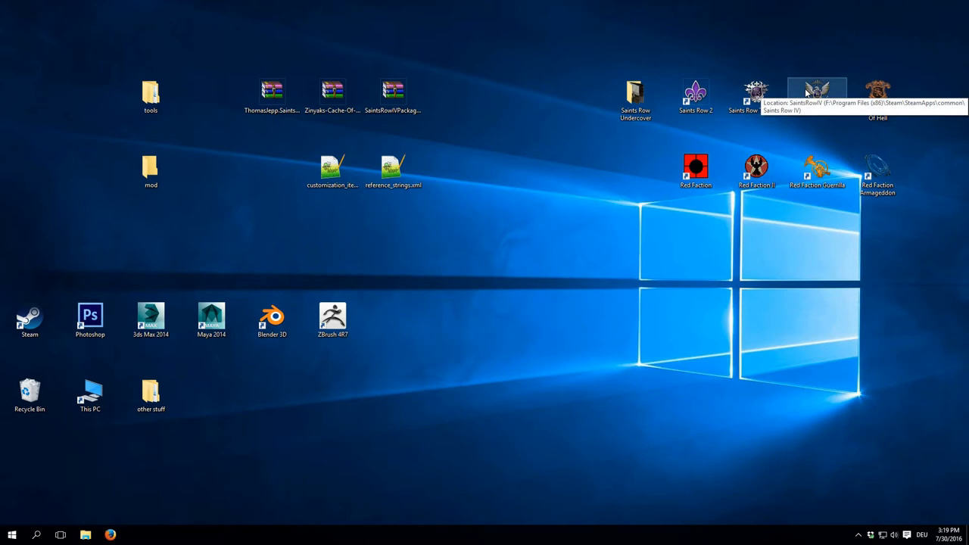
double_click(817, 97)
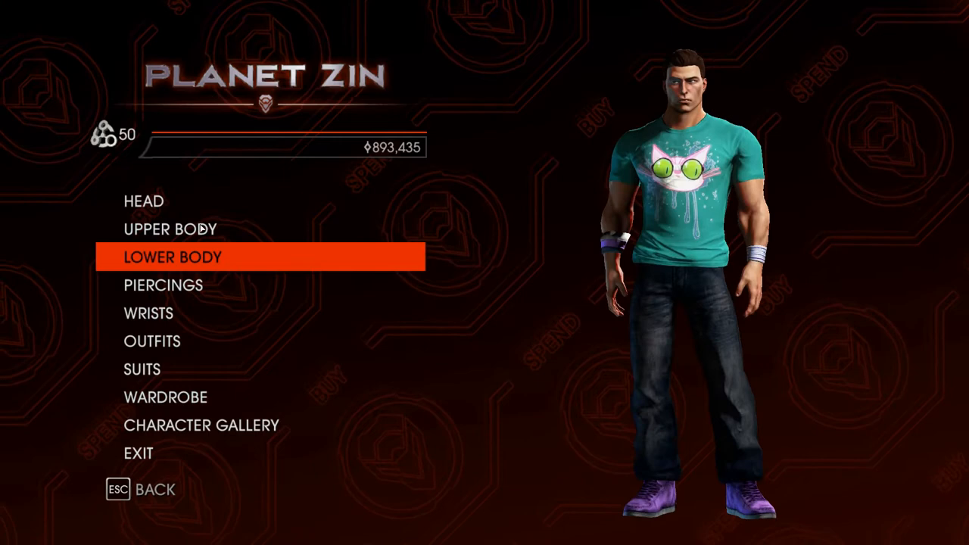
- Browse the upper-body tops in the clothing store and preview one on the character
click(170, 229)
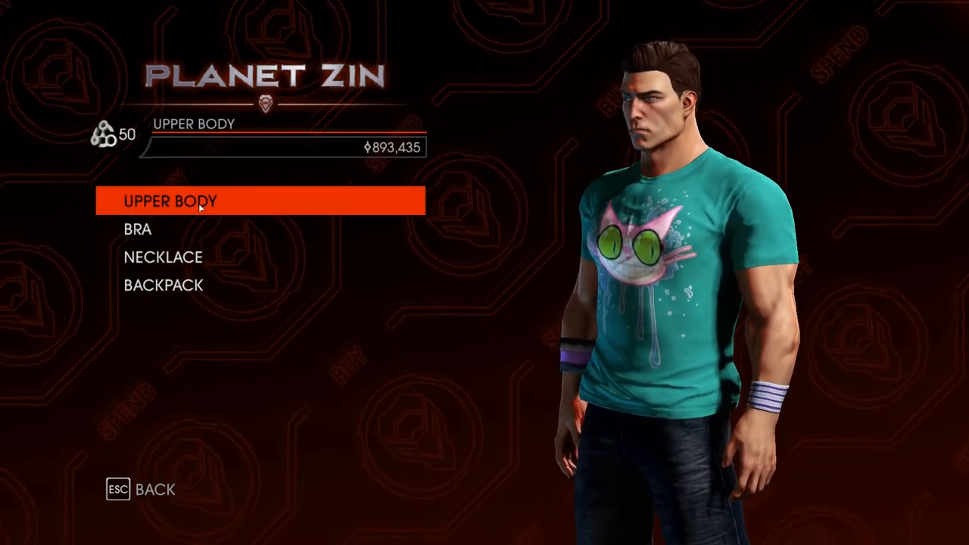
click(170, 200)
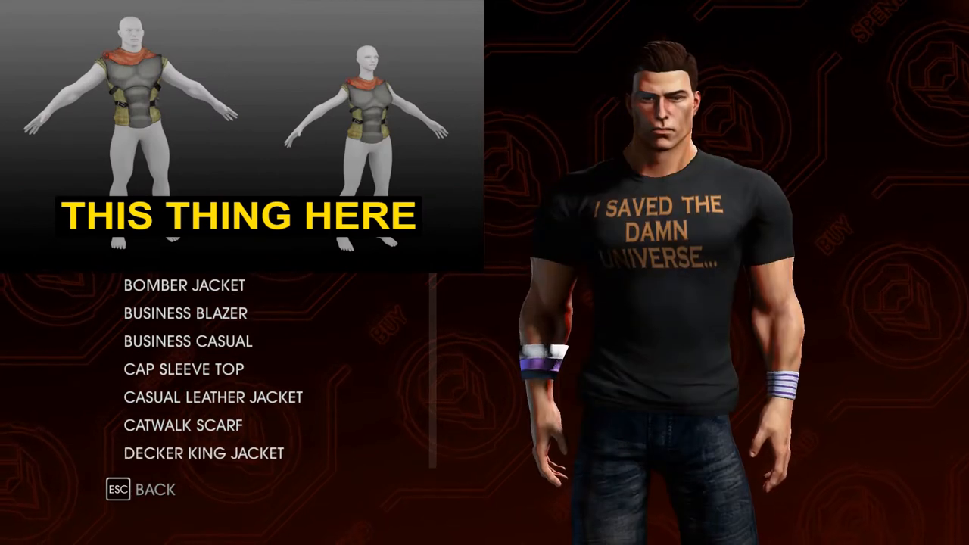
click(185, 285)
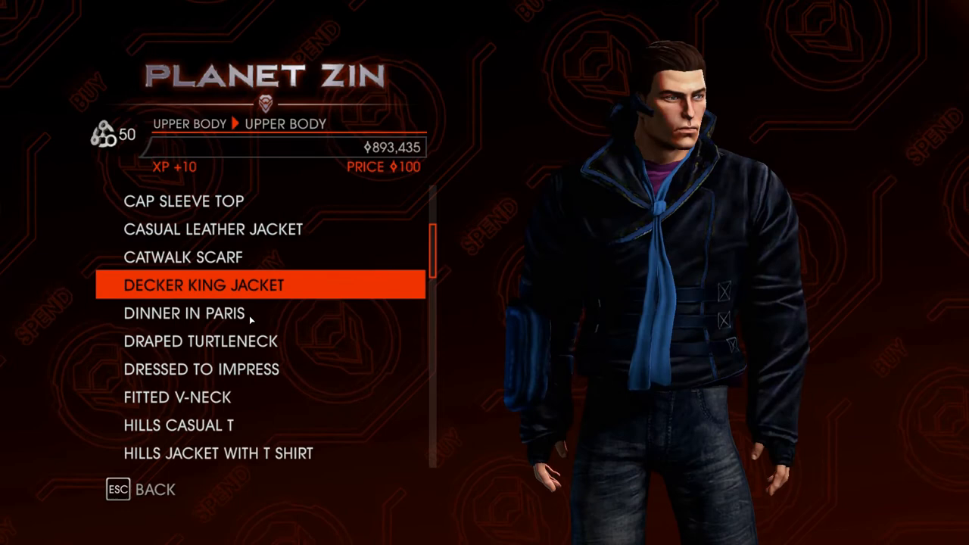
scroll(down, 3)
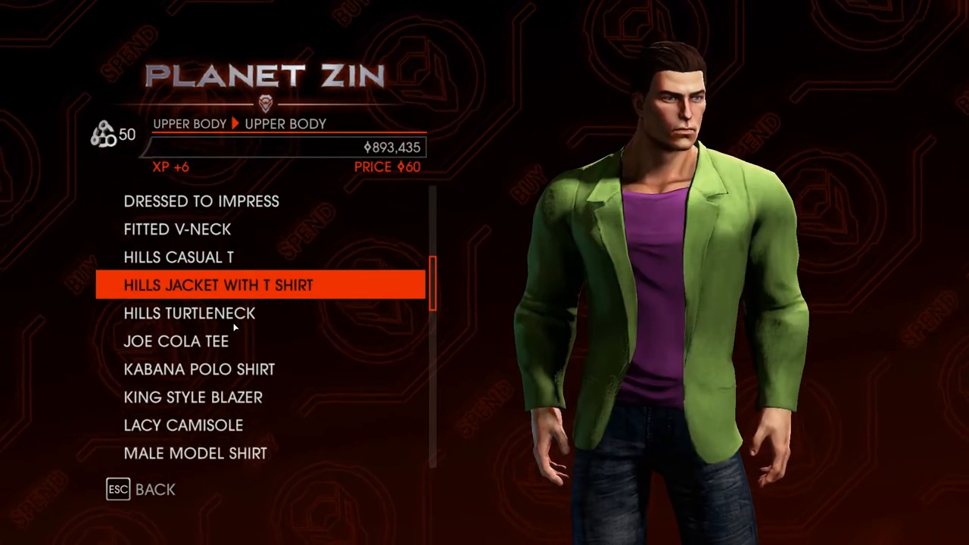
scroll(down, 3)
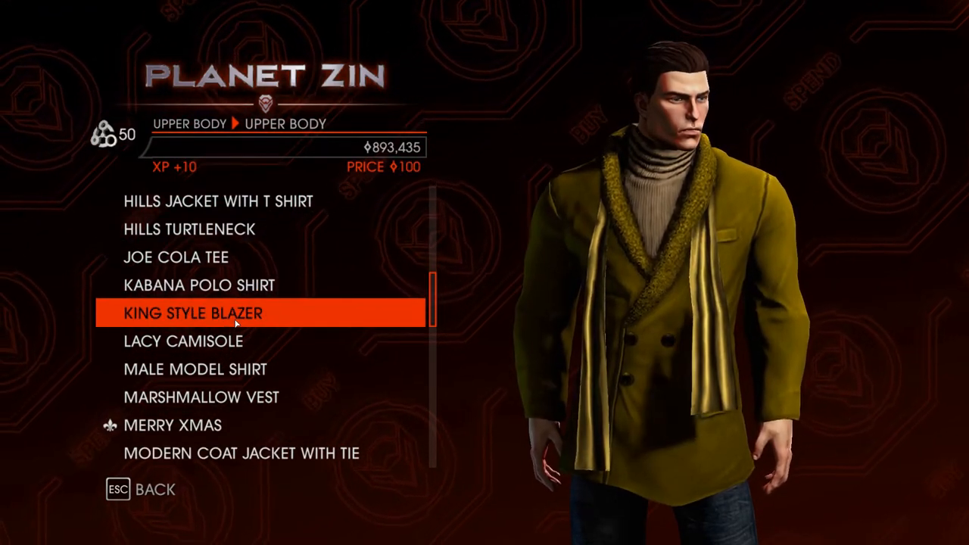
scroll(down, 3)
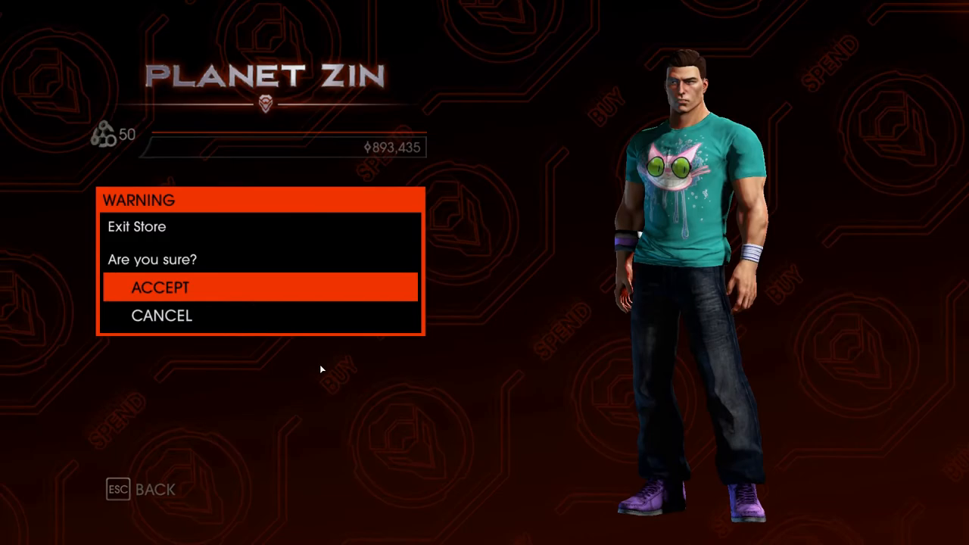
- Leave the clothing store and quit the game to the desktop
click(160, 287)
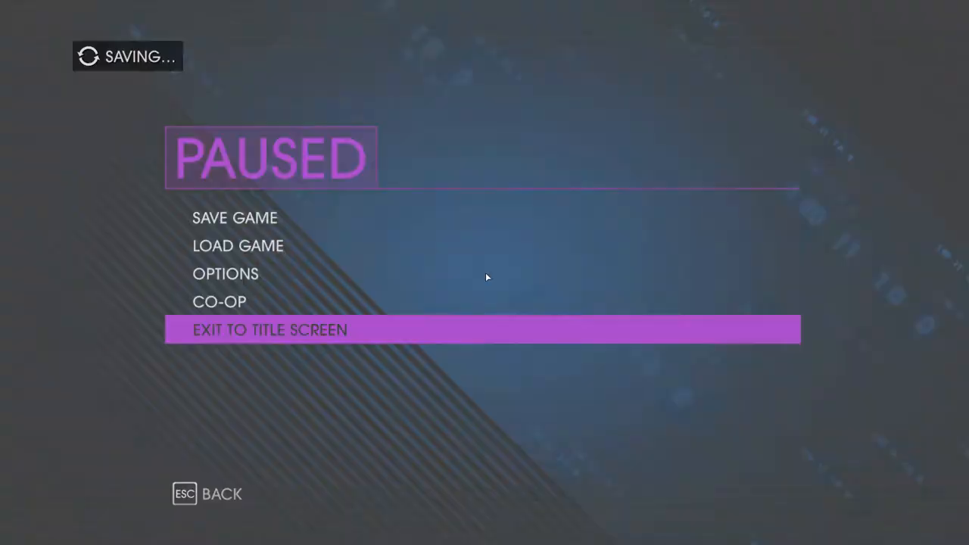
click(269, 329)
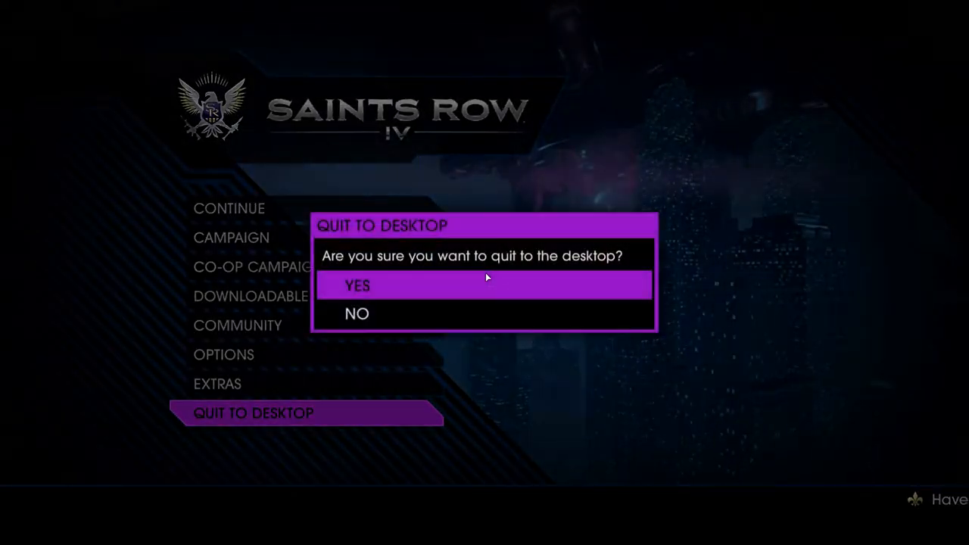
click(358, 286)
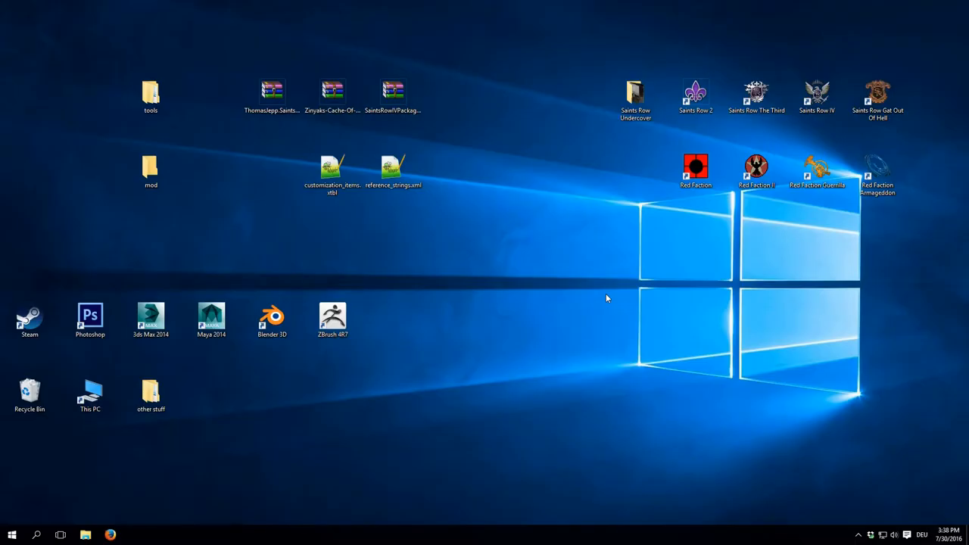
- Open reference_strings.xml and search it for 'puffer vest', then minimize the window
click(393, 168)
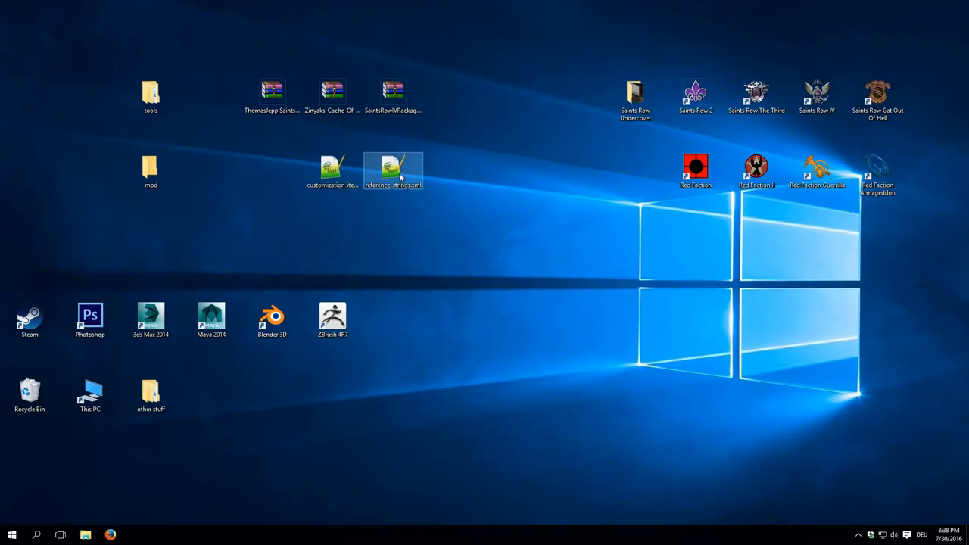
double_click(392, 170)
text(puffer)
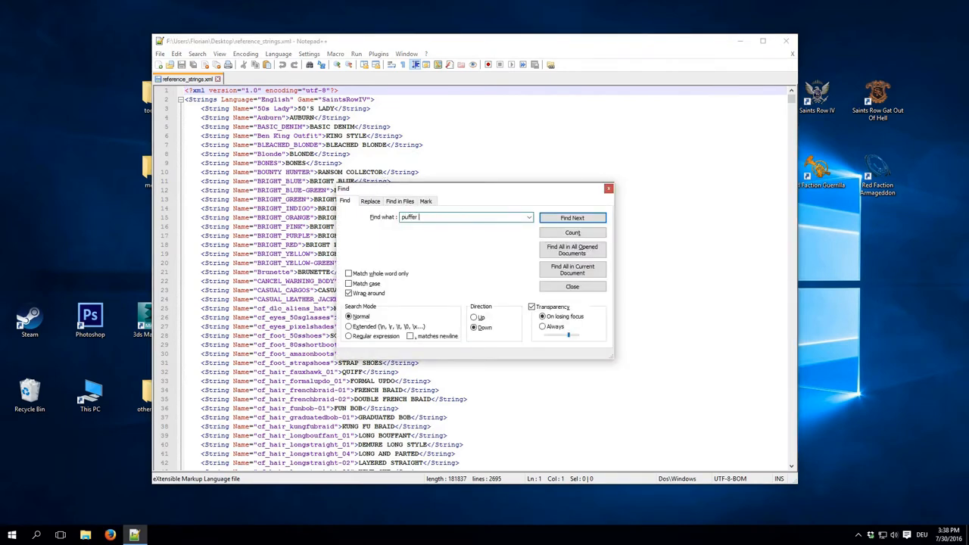
click(572, 218)
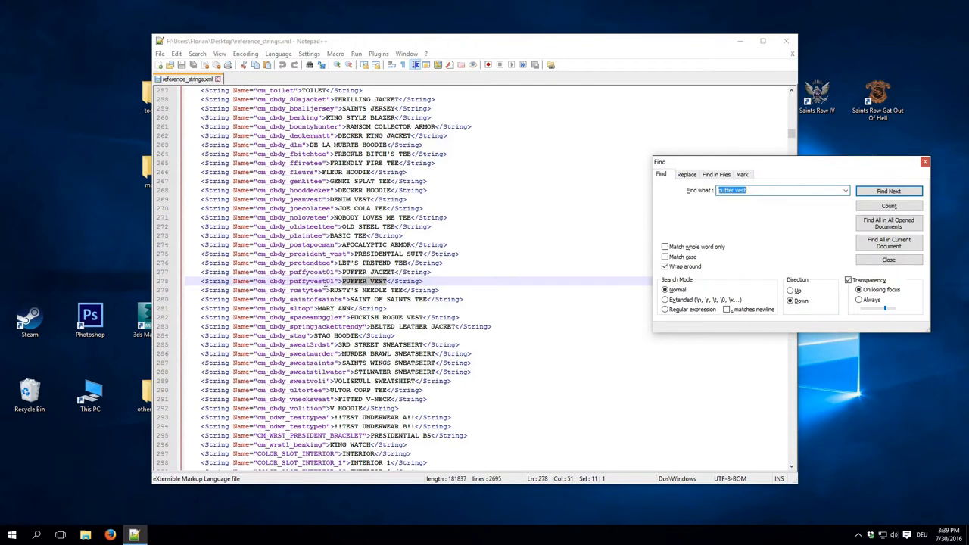
click(889, 191)
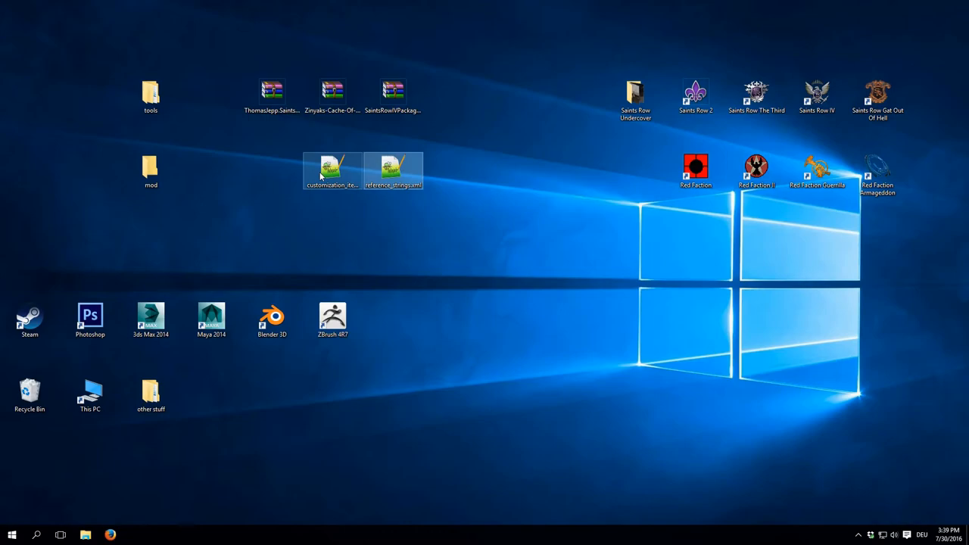
- Open customization_items.xtbl and search for the cm_ubdy_puffyvest01 entry
double_click(332, 171)
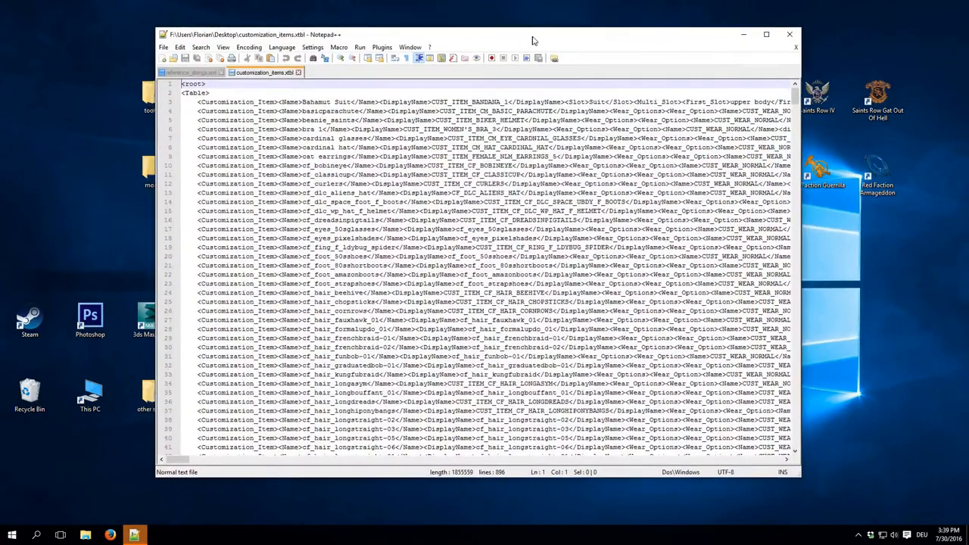
key(ctrl+f)
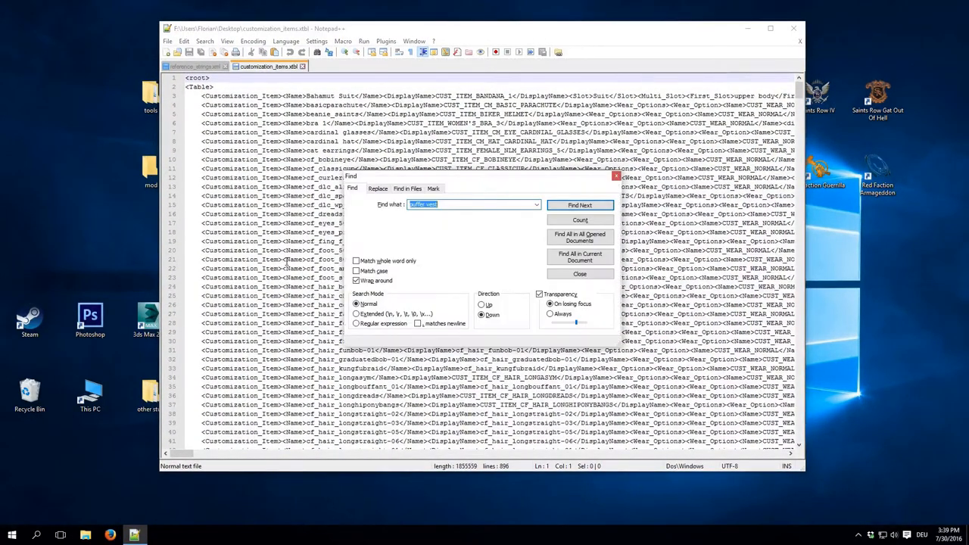
click(579, 205)
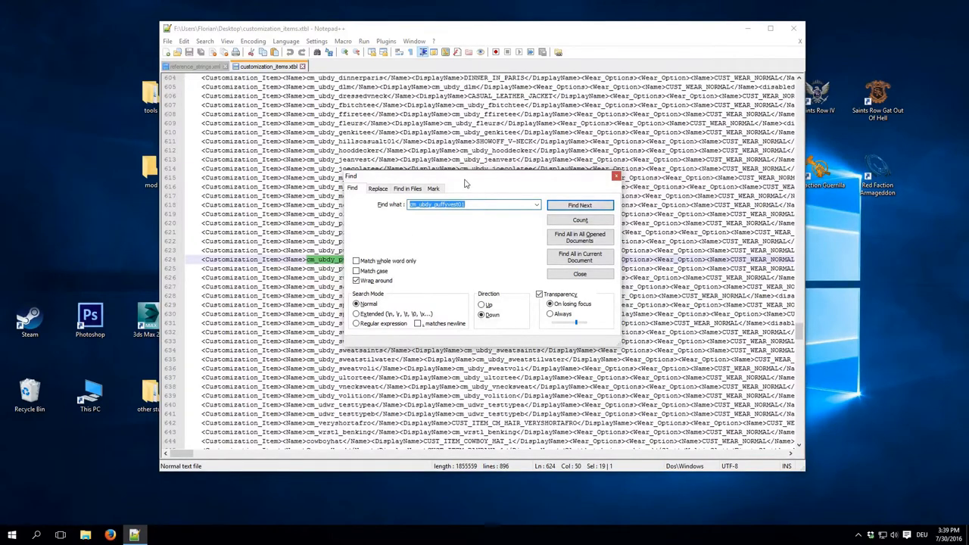
click(580, 205)
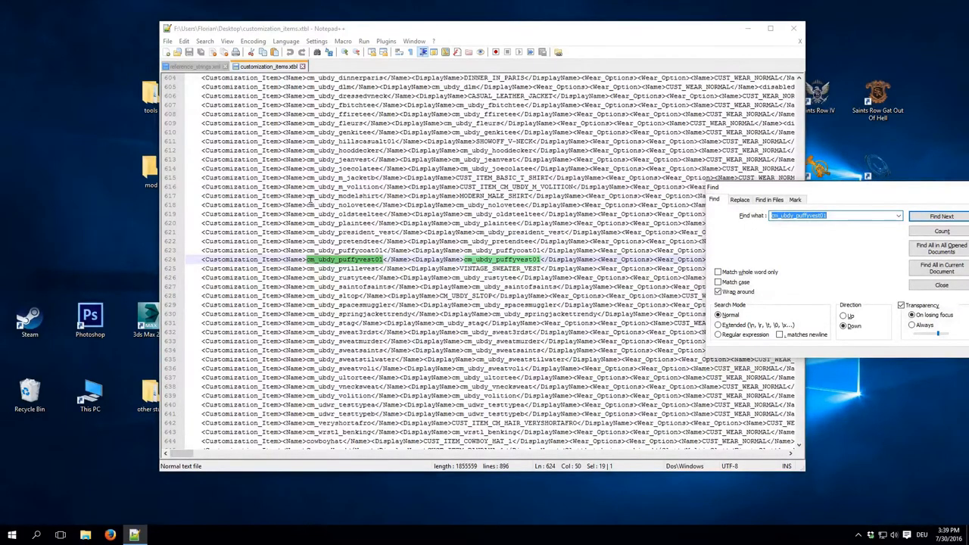
click(942, 216)
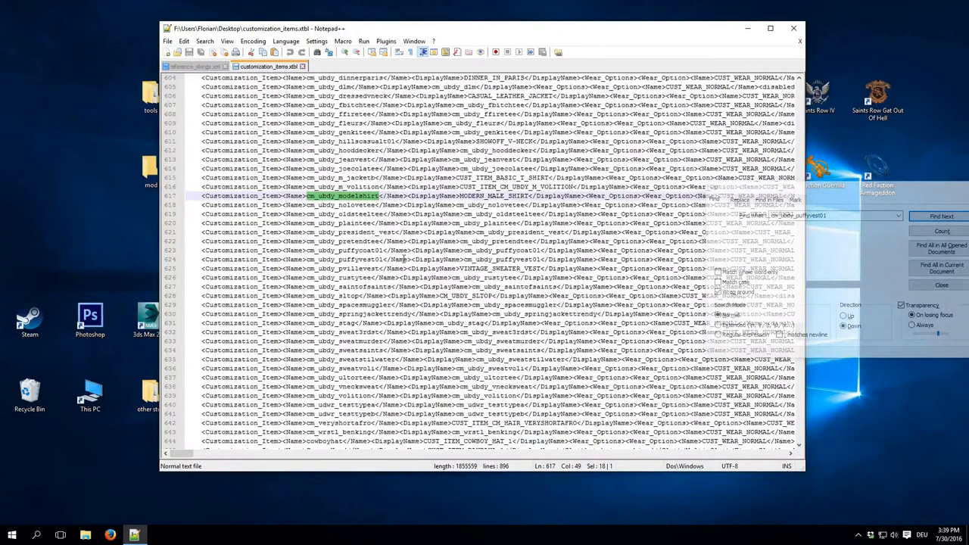
click(941, 215)
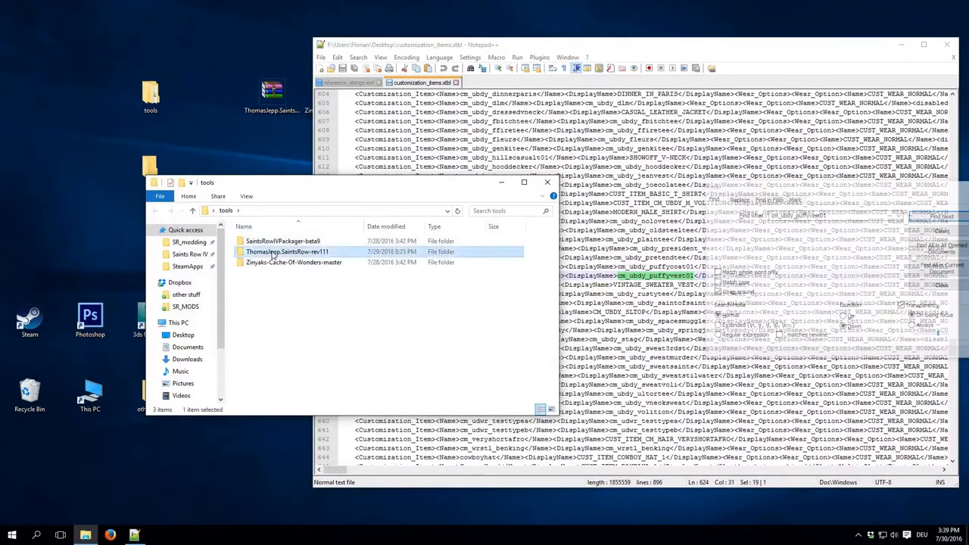
- Open the ThomasJepp.SaintsRow-rev111 folder and close the clone tool's properties
double_click(288, 252)
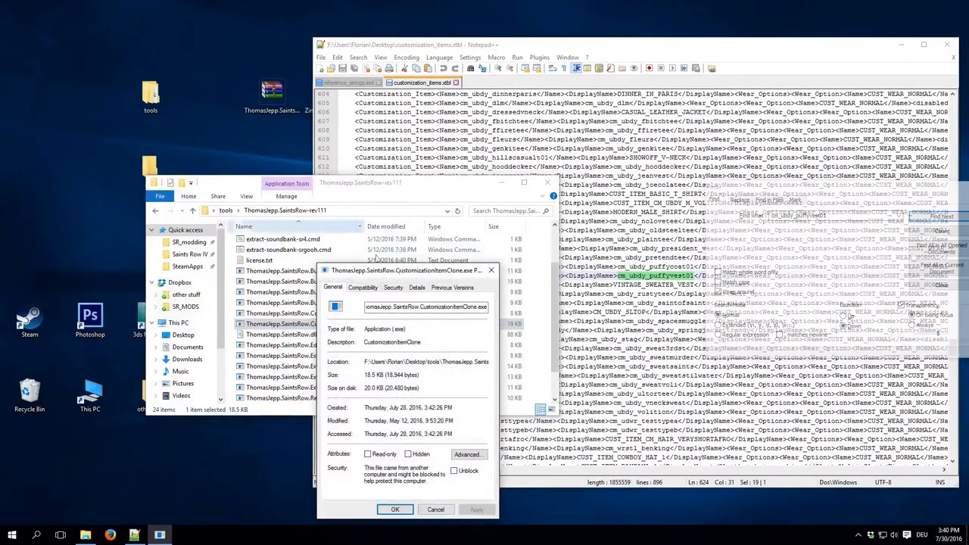
click(426, 306)
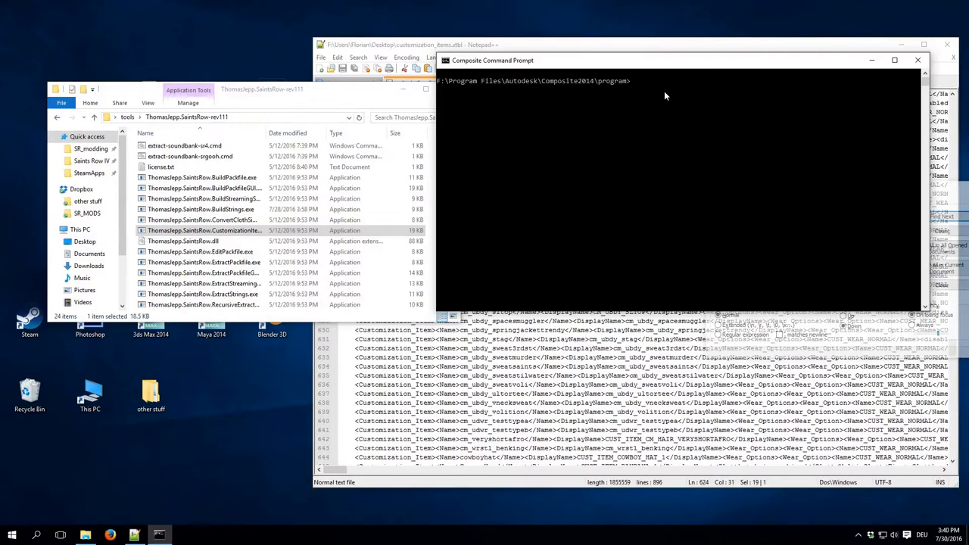
- cd into F:\Users\Florian\Desktop\tools\ThomasJepp.SaintsRow-rev111 and run CustomizationItemClone for usage help
text(cd ")
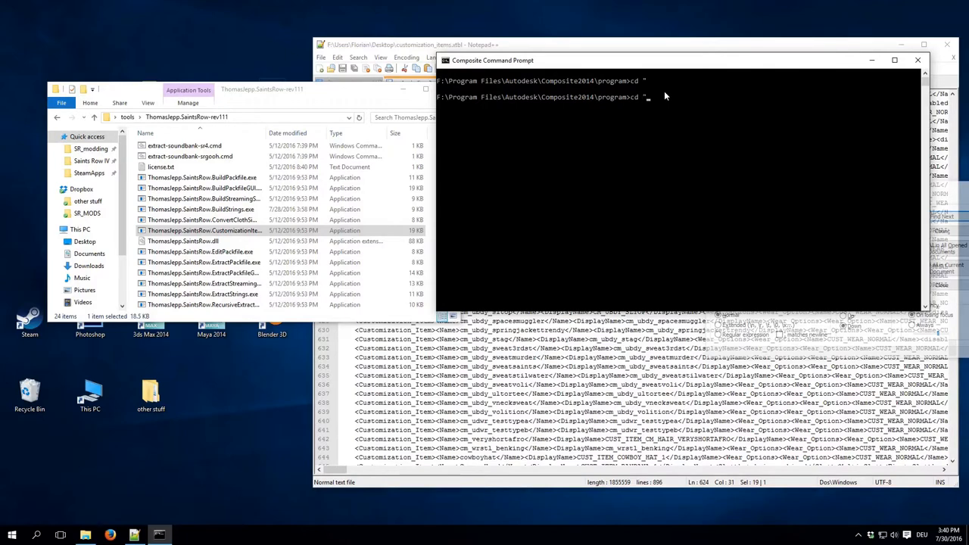
text("F:\Users\Florian\Desktop\tools\ThomasJepp.SaintsRow-rev111")
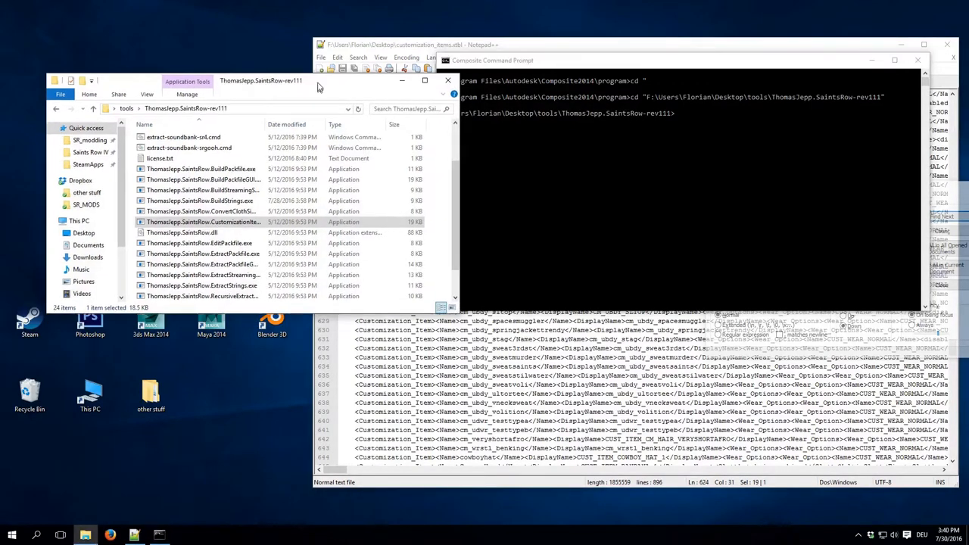
drag(318, 80, 314, 61)
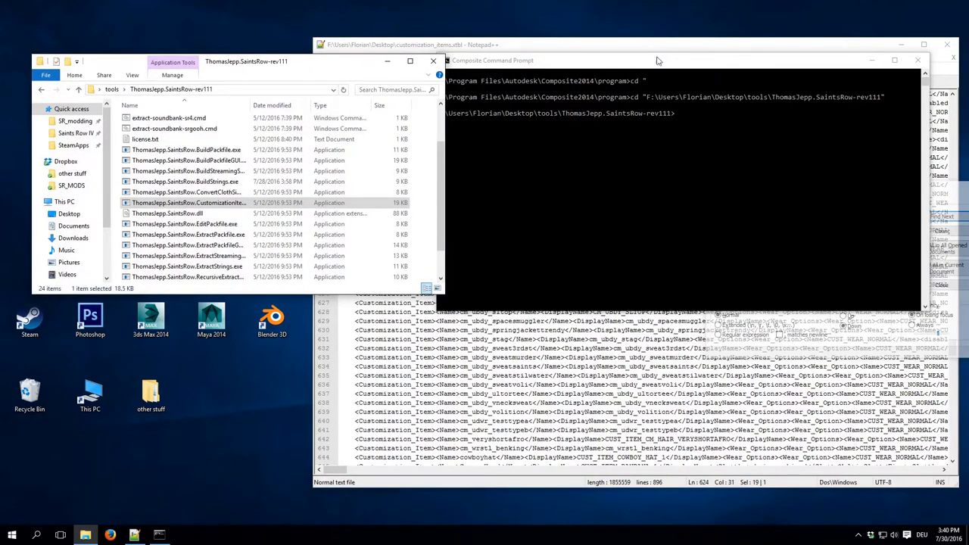
text(ThomasJepp.)
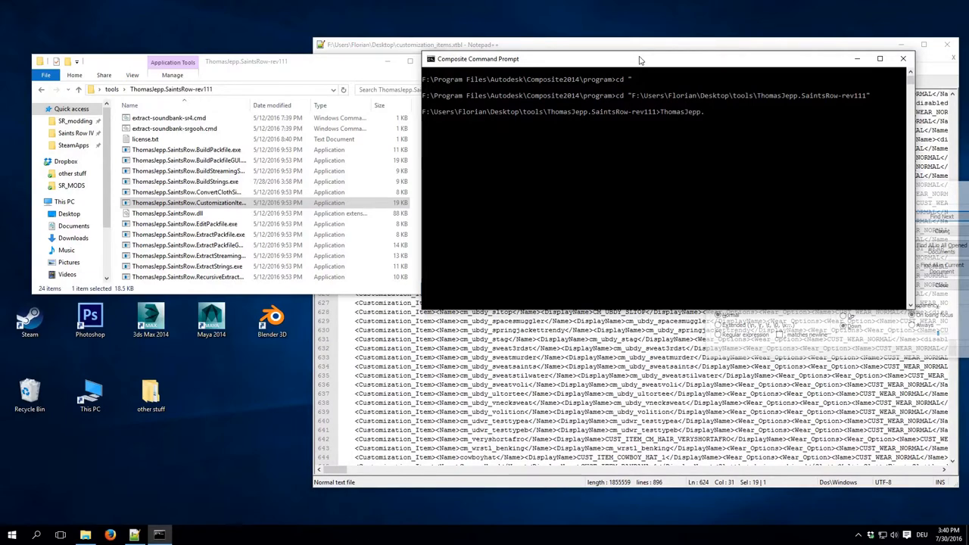
text(SaintsRow.CustomizationItemClone)
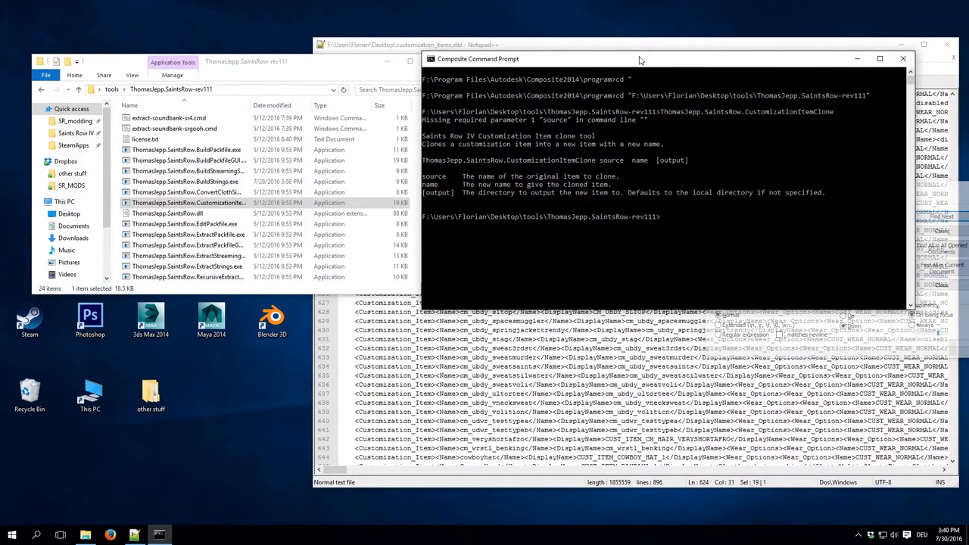
drag(640, 60, 597, 51)
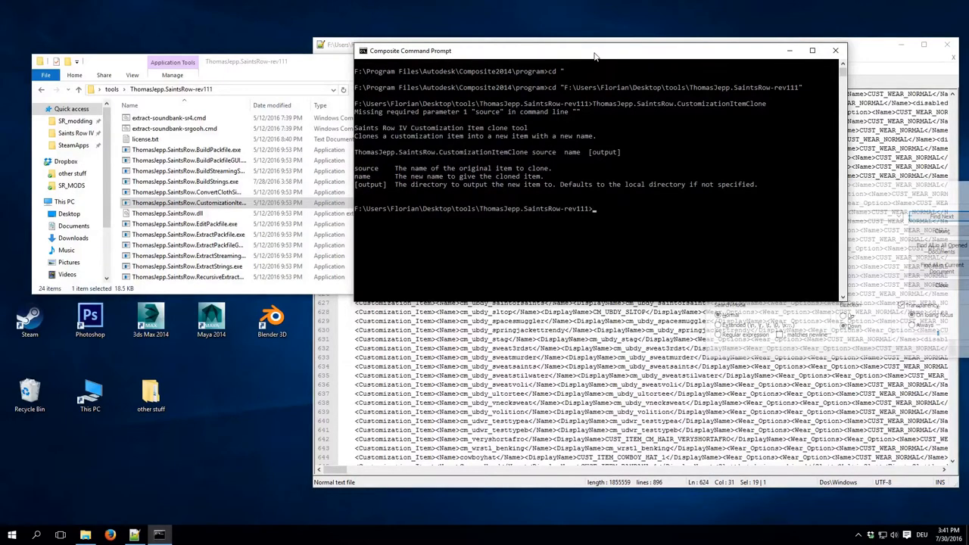
mouse_move(587, 166)
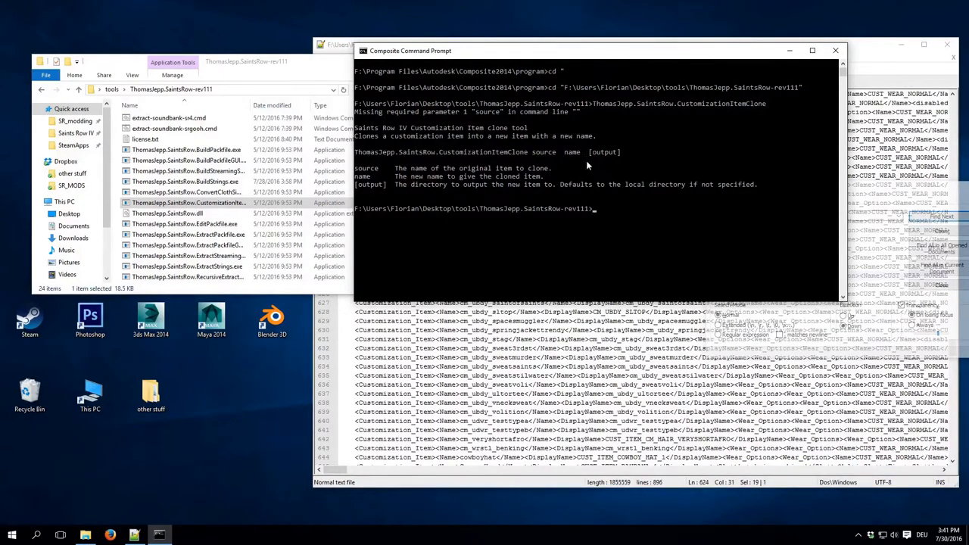
mouse_move(613, 211)
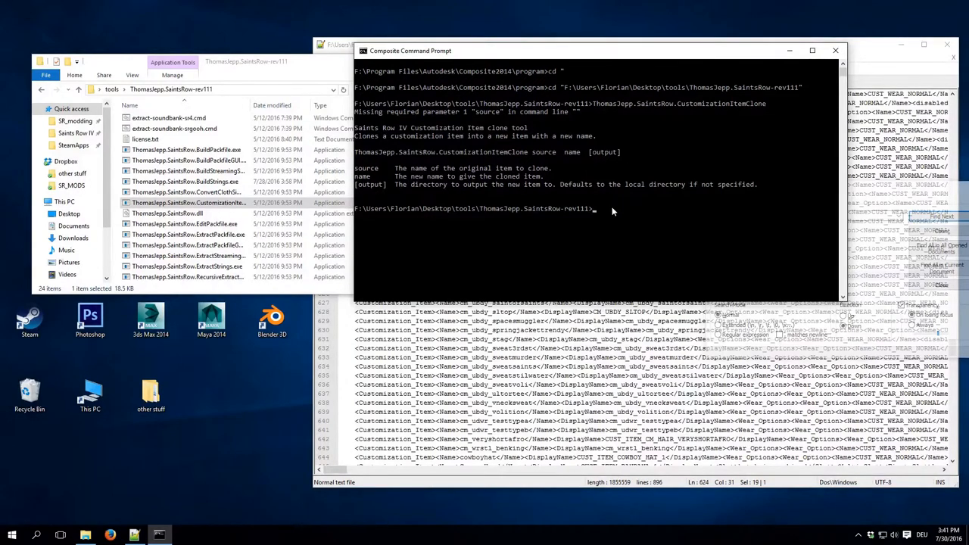
- Run CustomizationItemClone on cm_ubdy_puffyvest01 with the new name flow_modExample
text(ThomasJepp.SaintsRow.CustomizationItemClone cm_ubdy_puffyvest01)
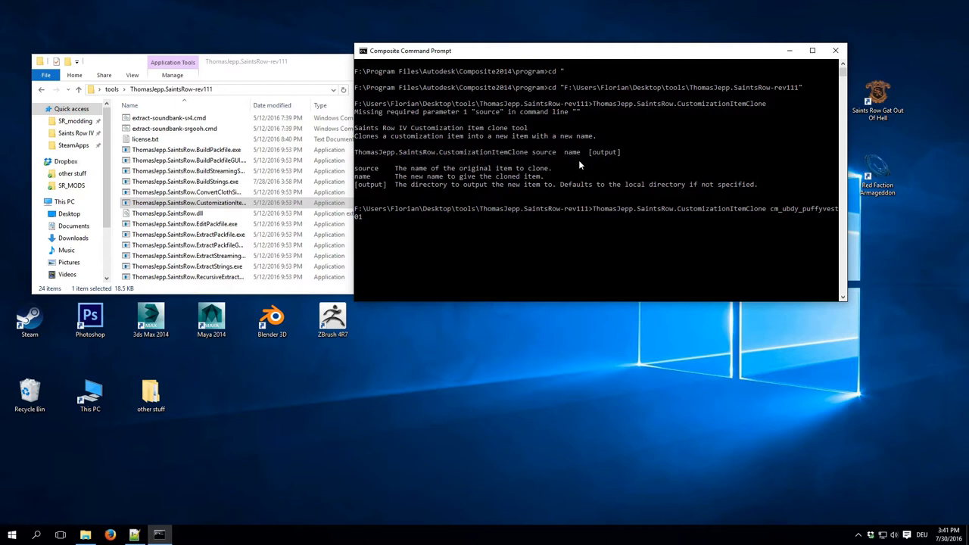
mouse_move(571, 234)
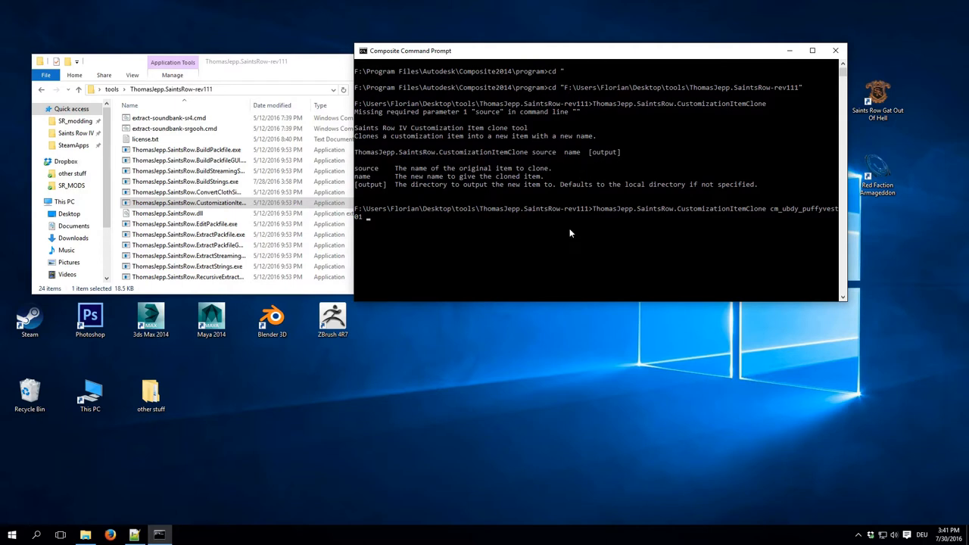
mouse_move(159, 531)
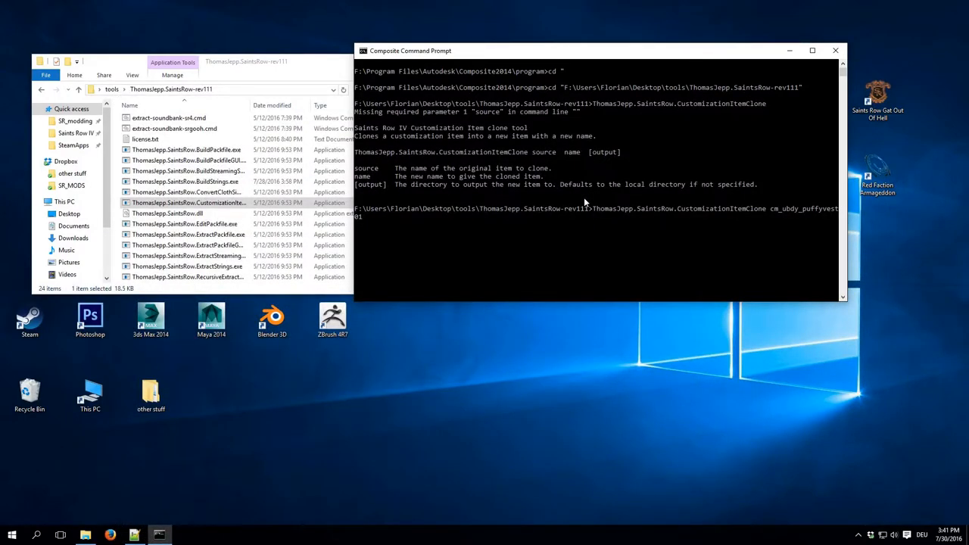
text(flow)
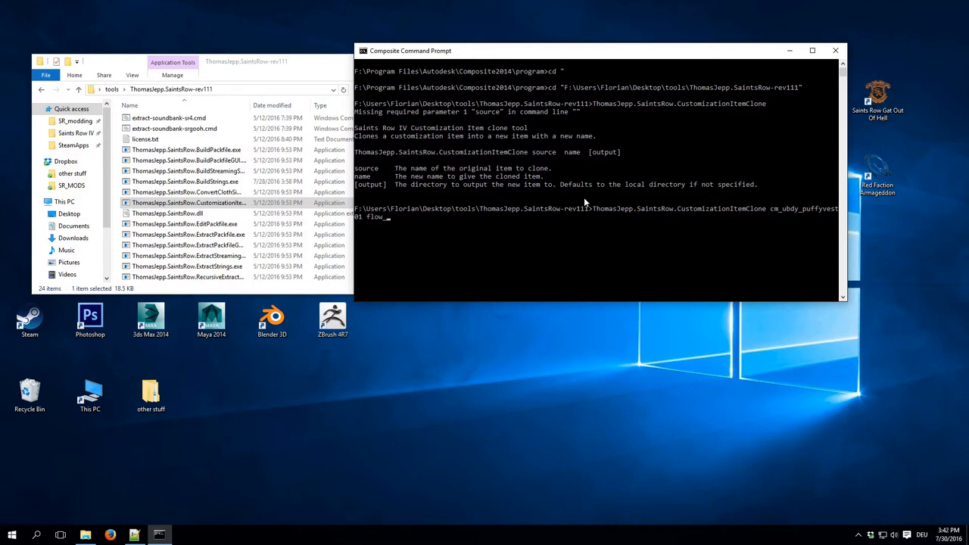
text(_mod)
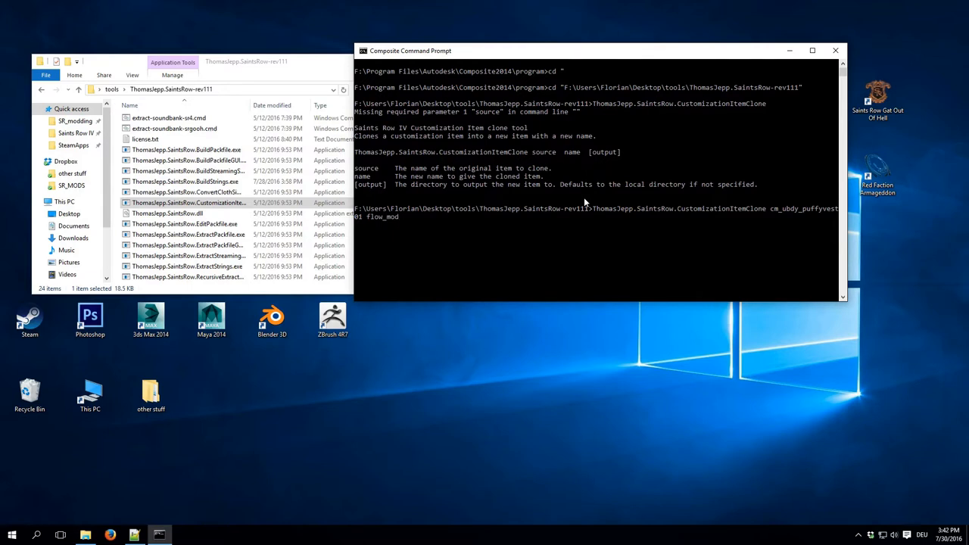
text(Example)
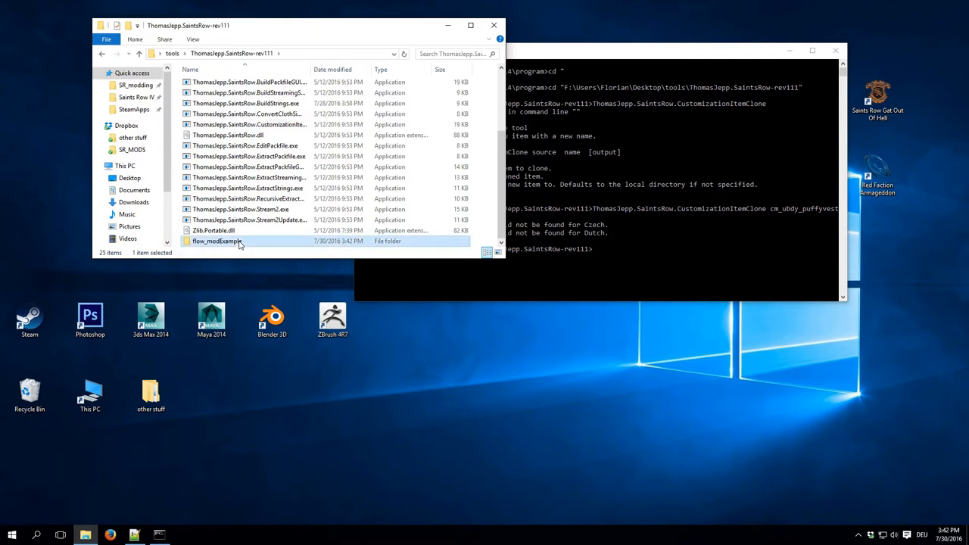
- Open the flow_modExample folder, then the desktop tools folder
double_click(218, 241)
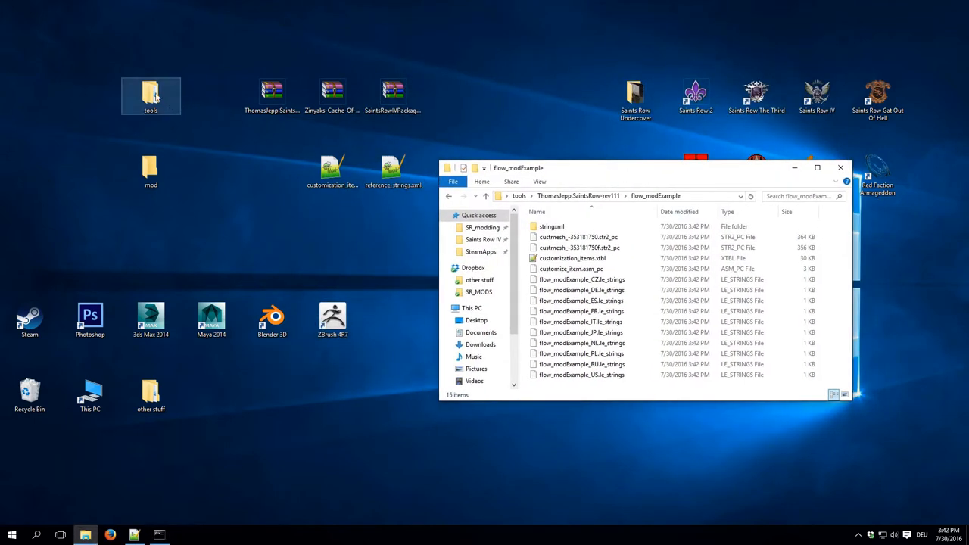
double_click(150, 94)
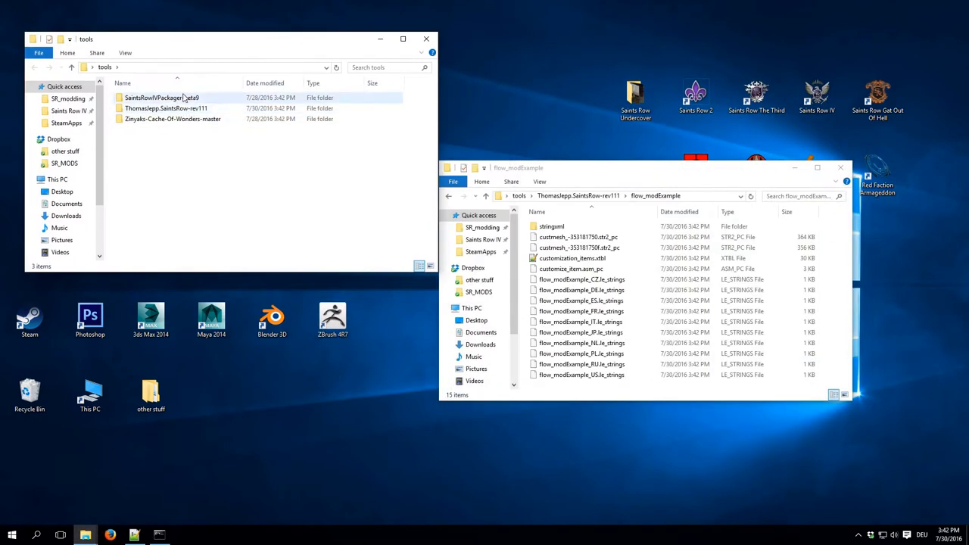
- Open SaintsRowIVPackager-beta9 and choose the packager's file option to reach the Workshop upload form
double_click(161, 97)
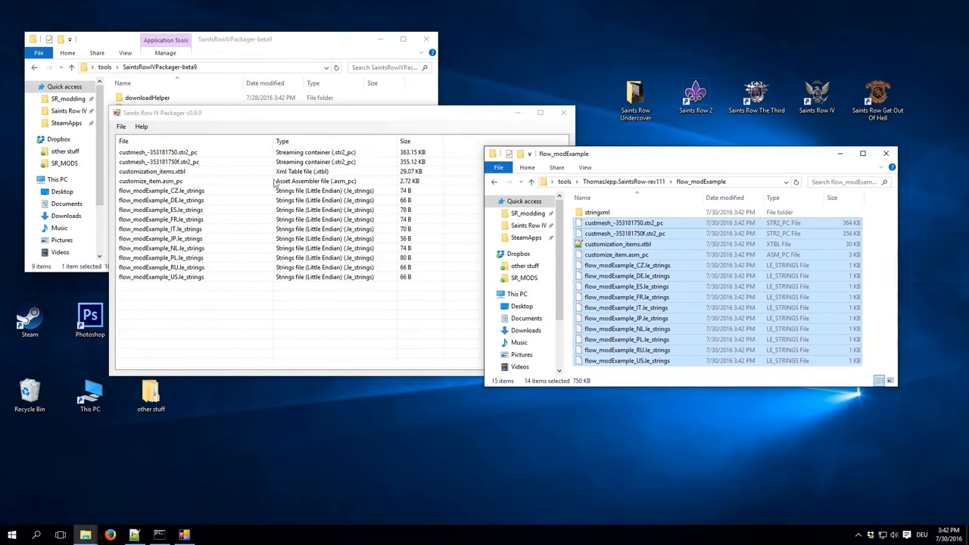
mouse_move(598, 212)
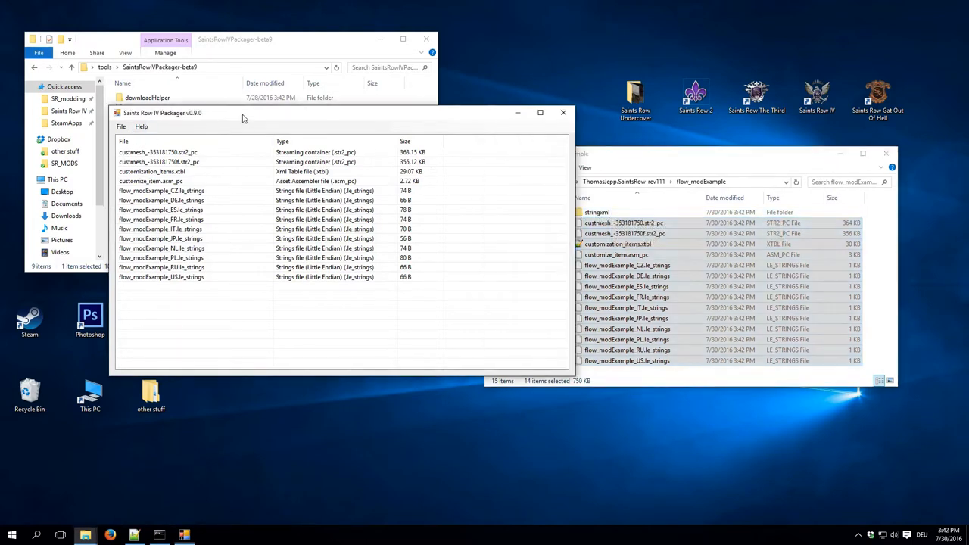
click(120, 127)
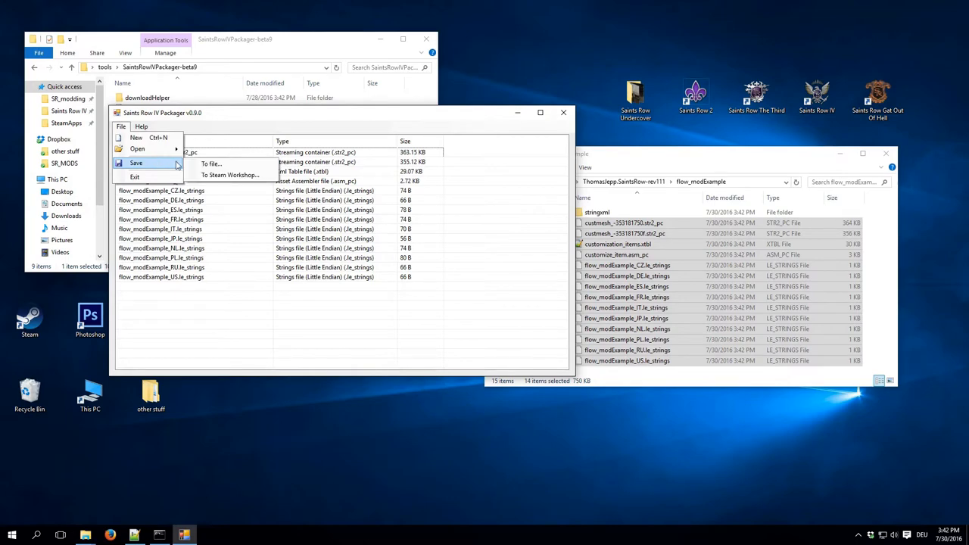
click(229, 175)
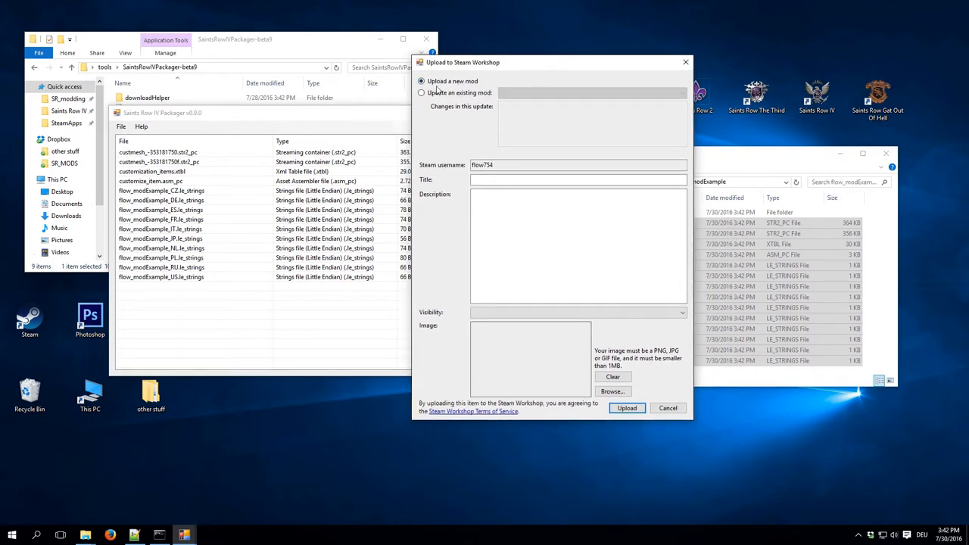
- Upload the mod titled 'SDKB Example Mod', description 'WIP', visibility Private
click(578, 180)
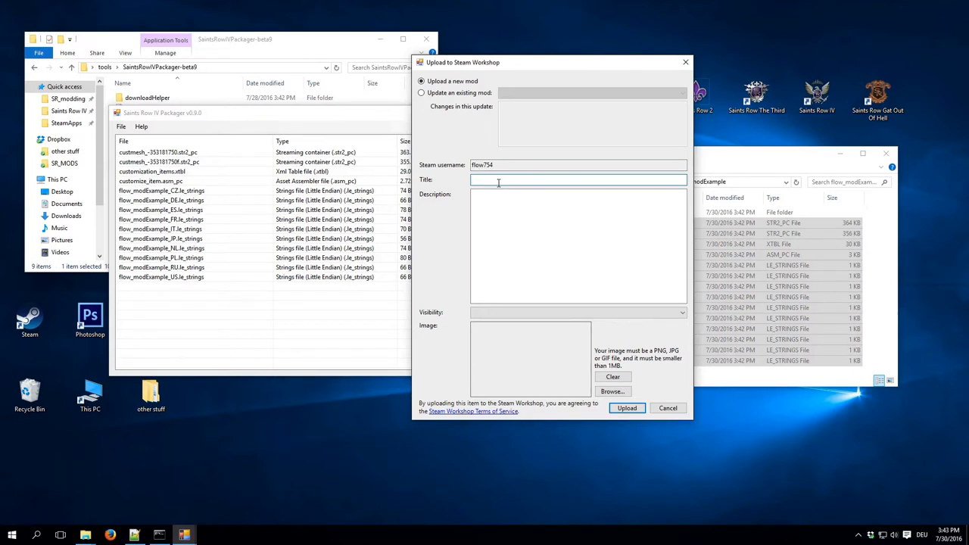
text(s)
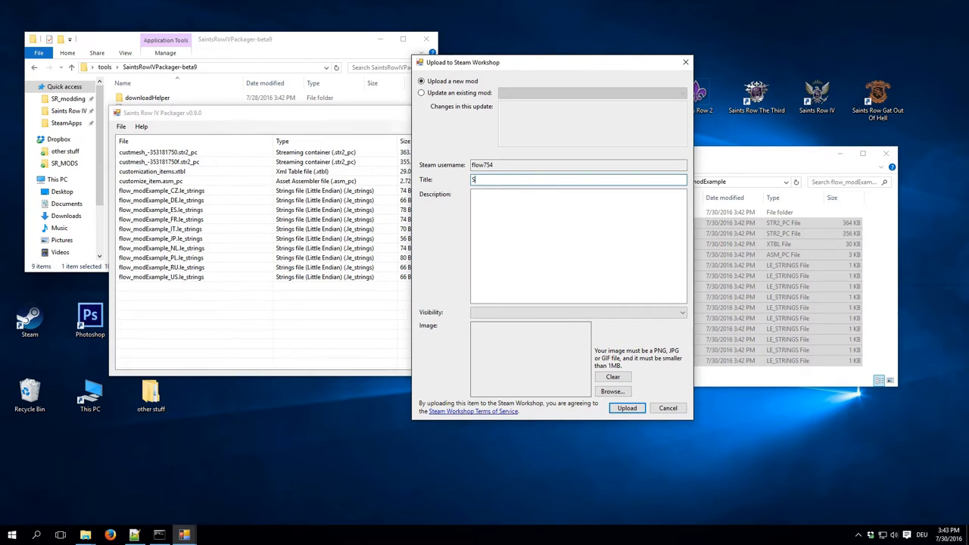
text(DKB Example Mod)
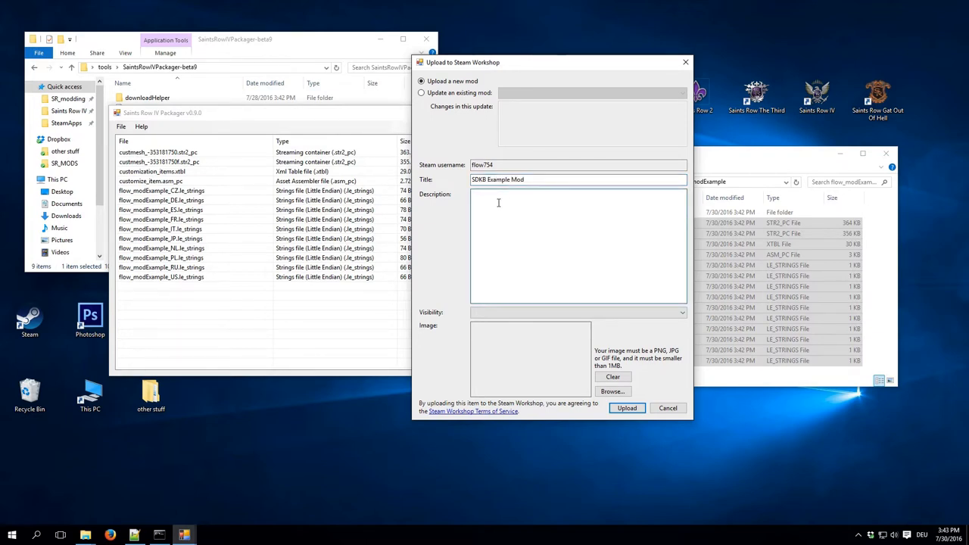
text(WIP)
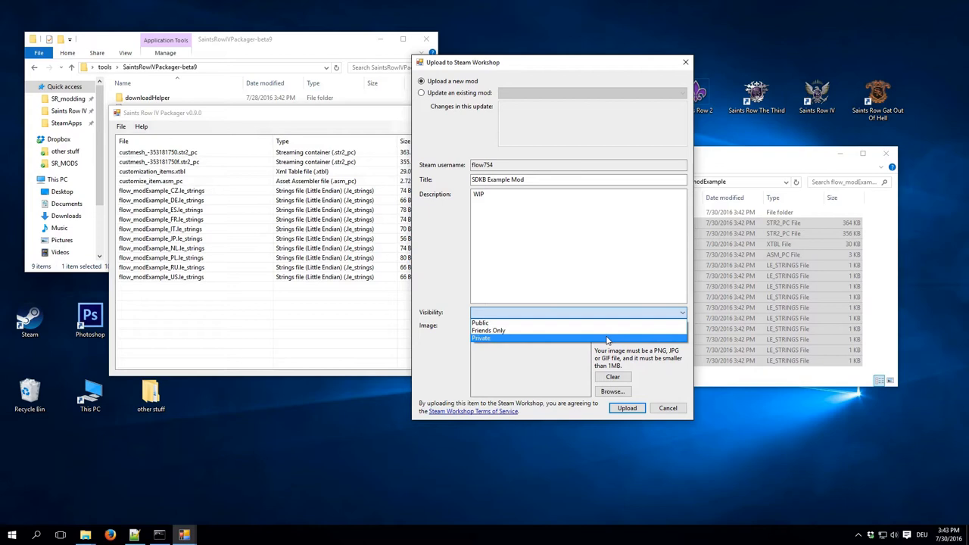
click(480, 339)
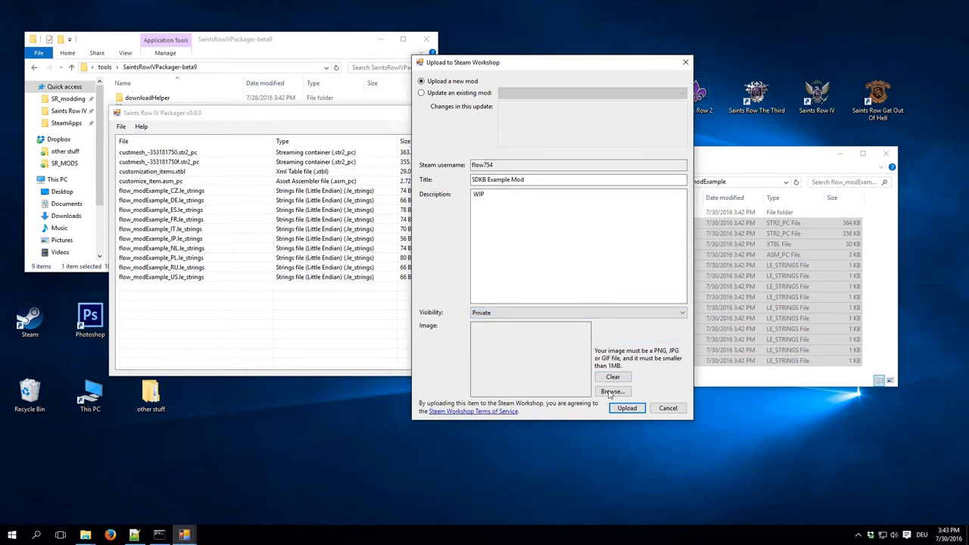
click(626, 408)
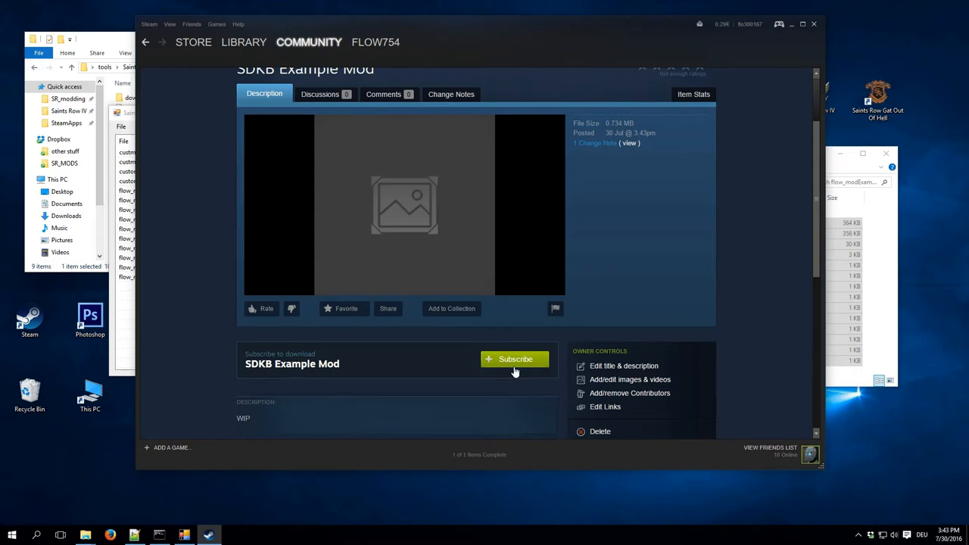
- Subscribe to SDKB Example Mod on its Workshop page
click(516, 359)
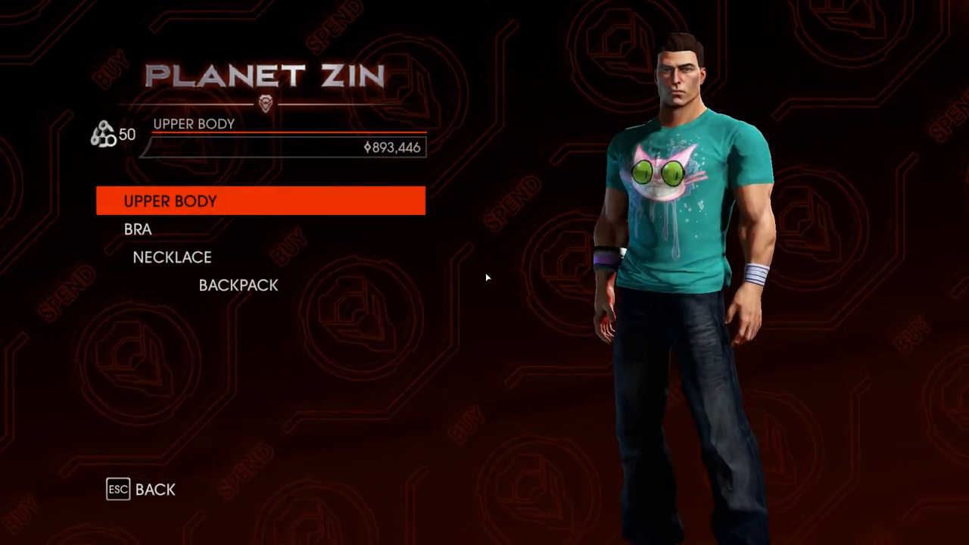
- Preview CLONE: PUFFER VEST in the Upper Body list, then quit the game to desktop
click(170, 201)
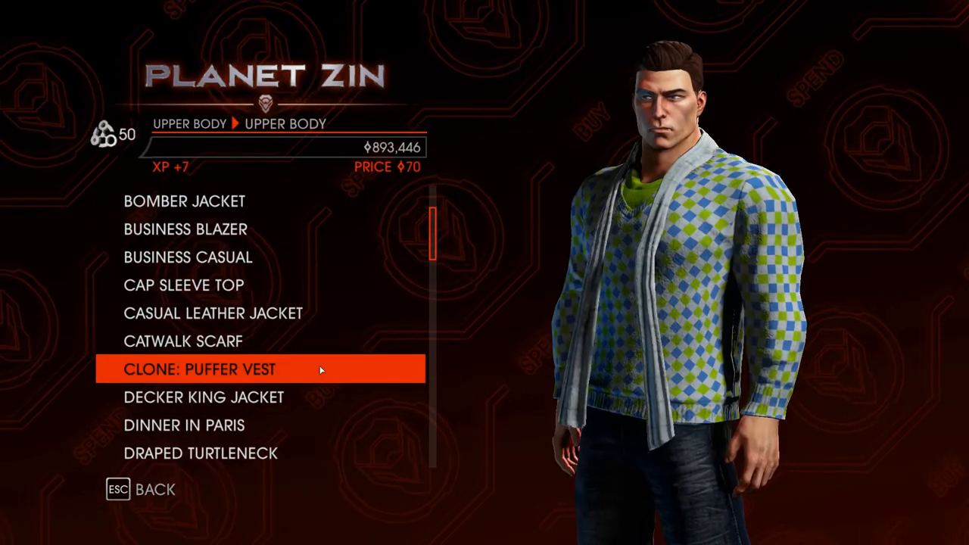
click(200, 370)
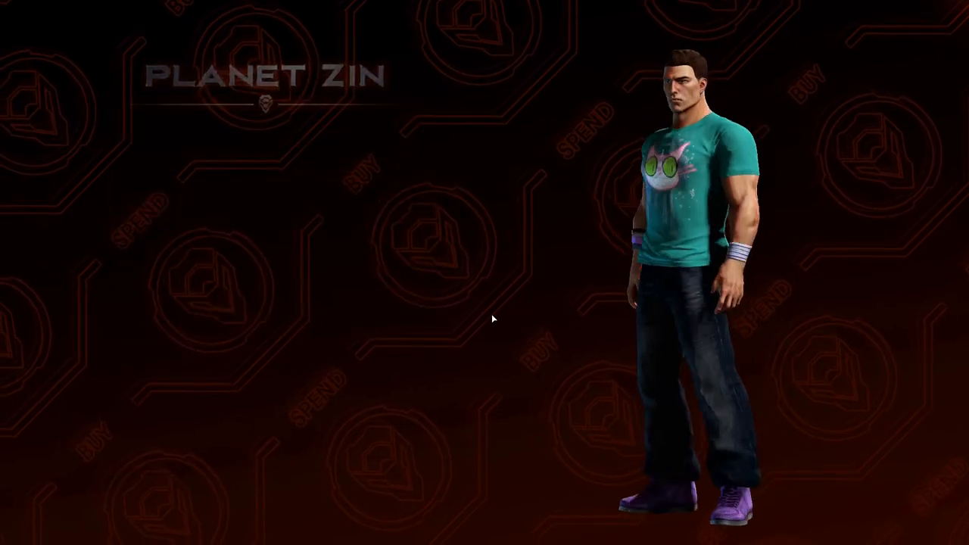
key(Escape)
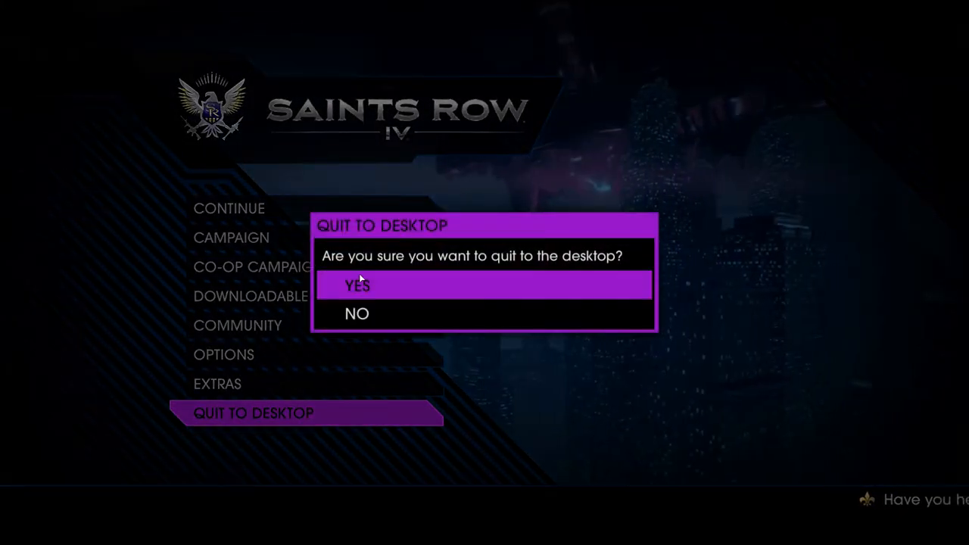
click(357, 285)
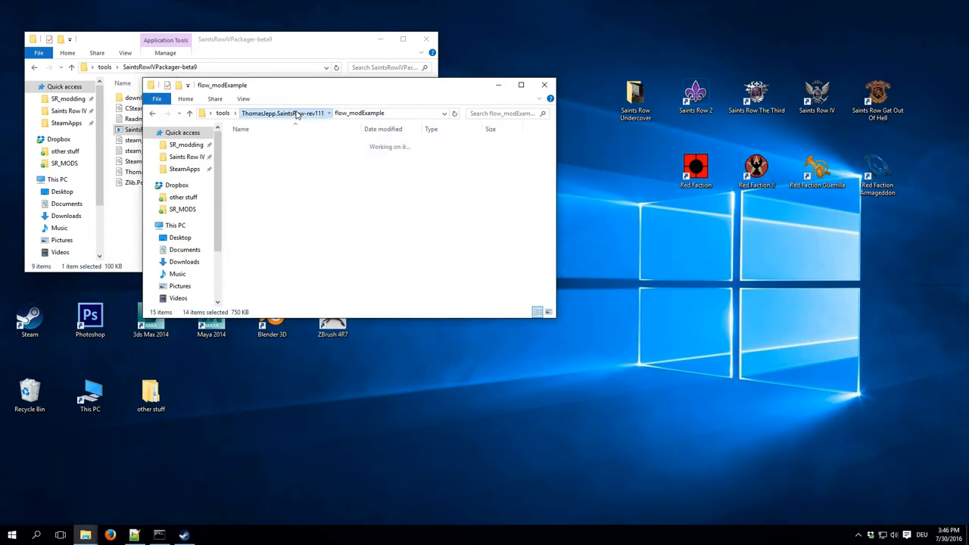
- Close the tools folder and browse from the desktop mod folder into flow_modExample/stringxml
click(283, 113)
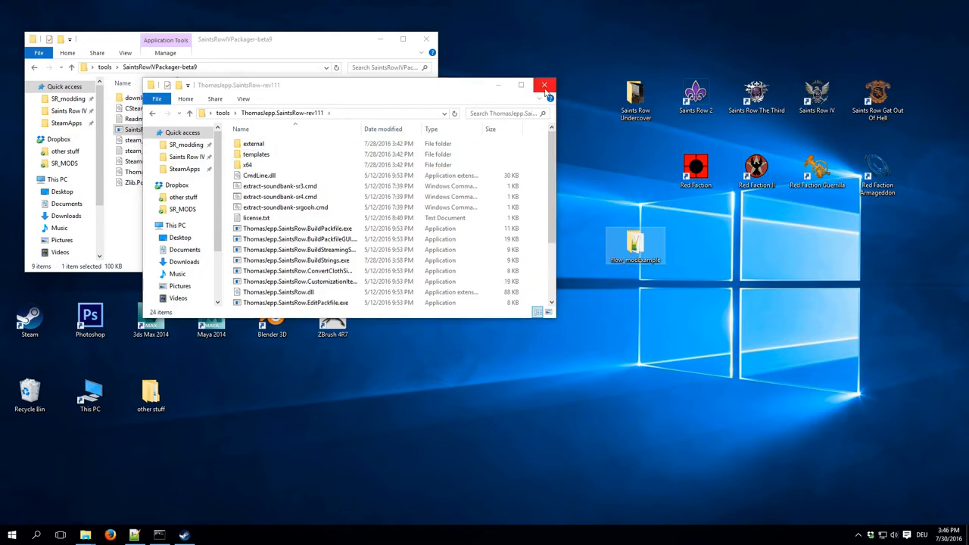
click(544, 85)
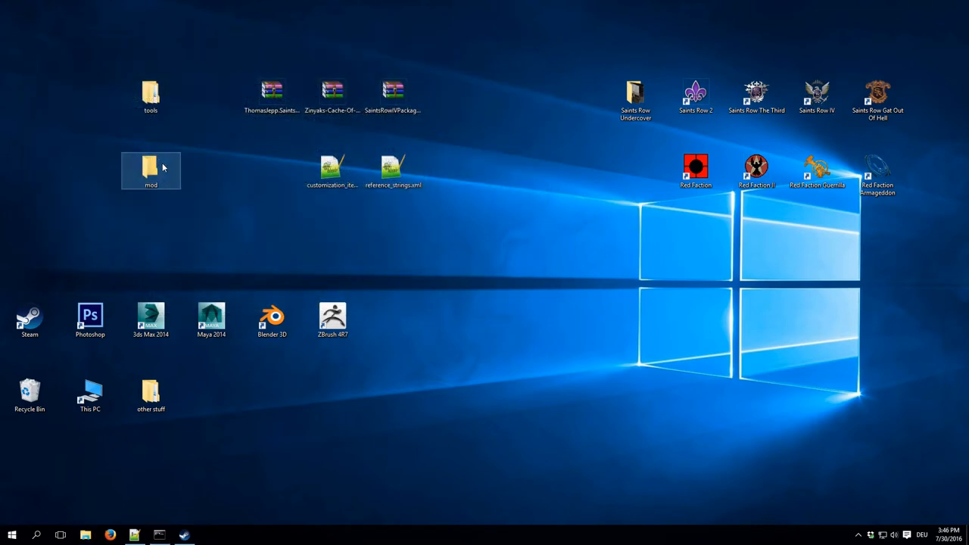
double_click(151, 171)
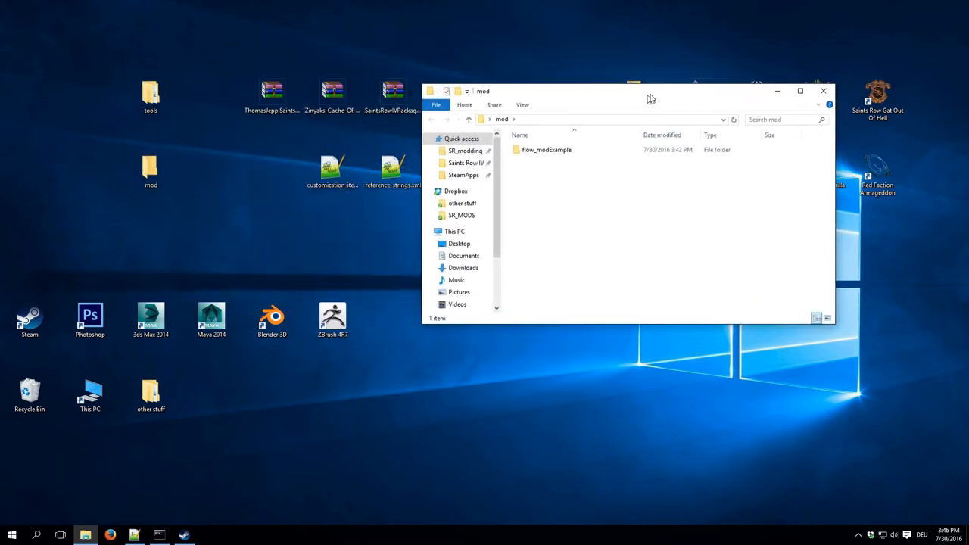
double_click(546, 149)
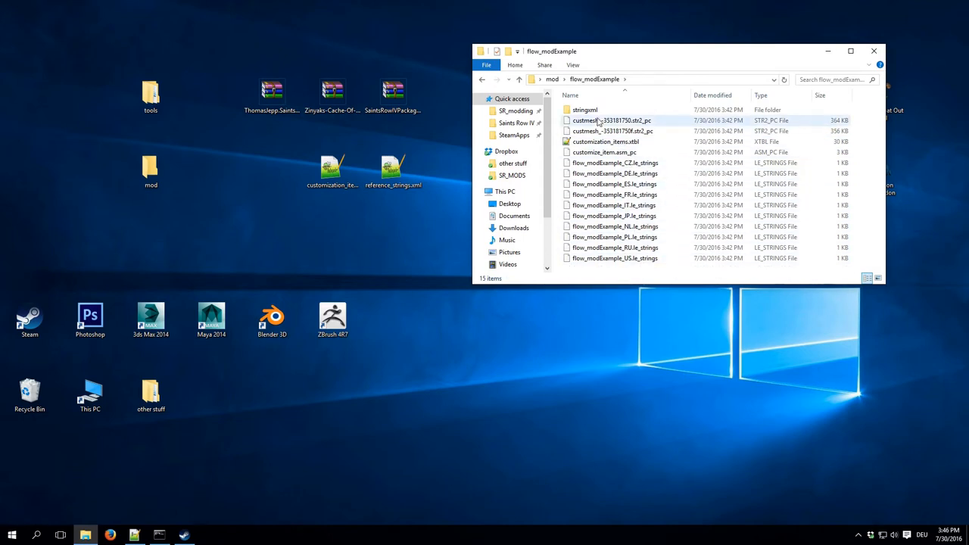
double_click(586, 110)
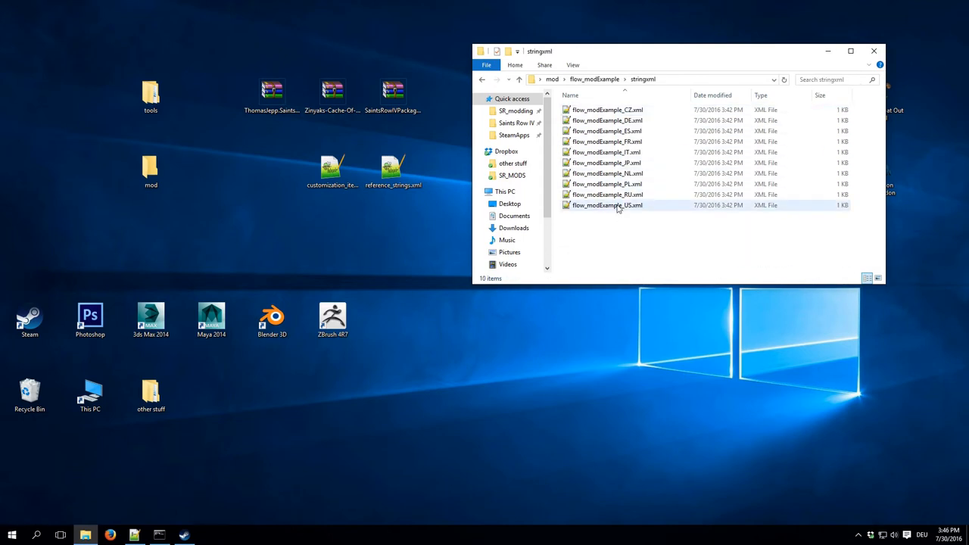
mouse_move(606, 206)
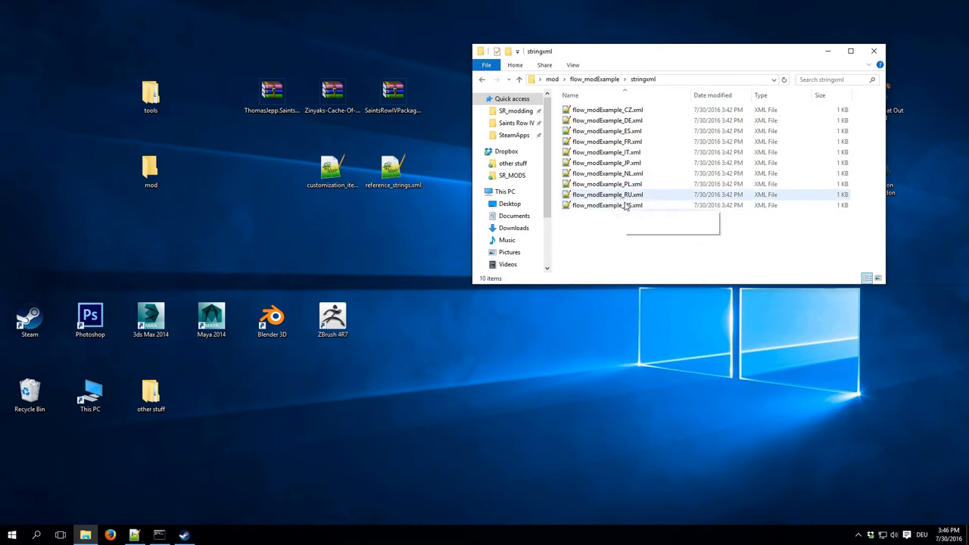
- Browse the US, DE and PL strings files, ending on flow_modExample_US.xml
click(607, 206)
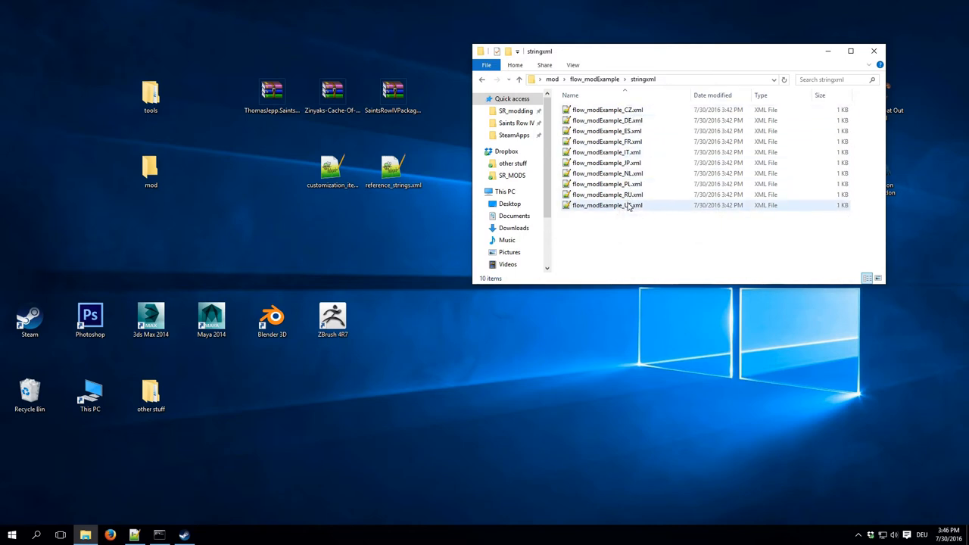
click(607, 120)
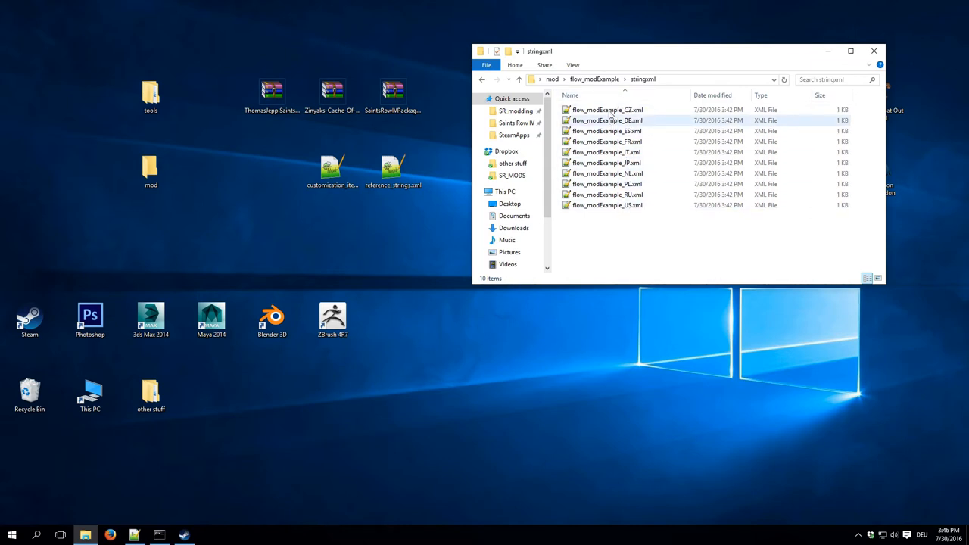
click(606, 184)
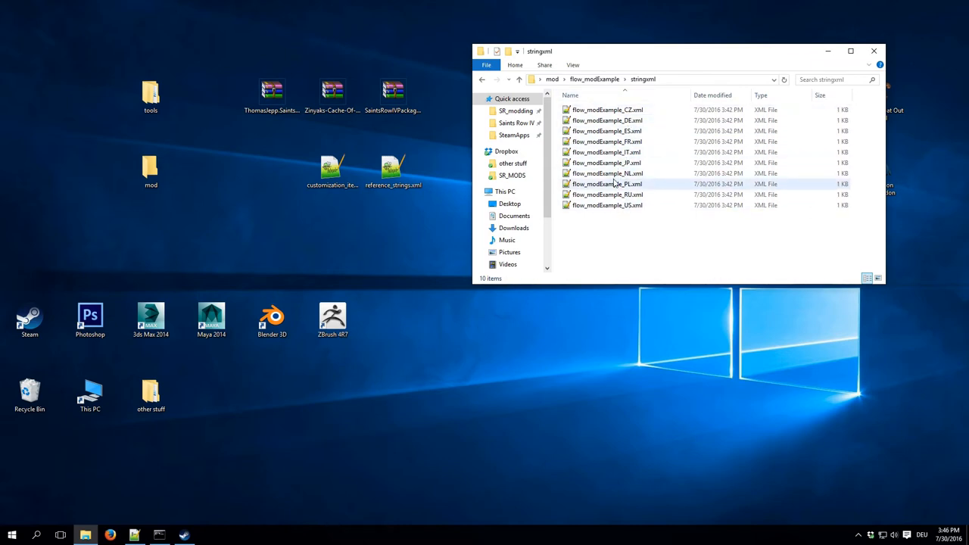
click(606, 205)
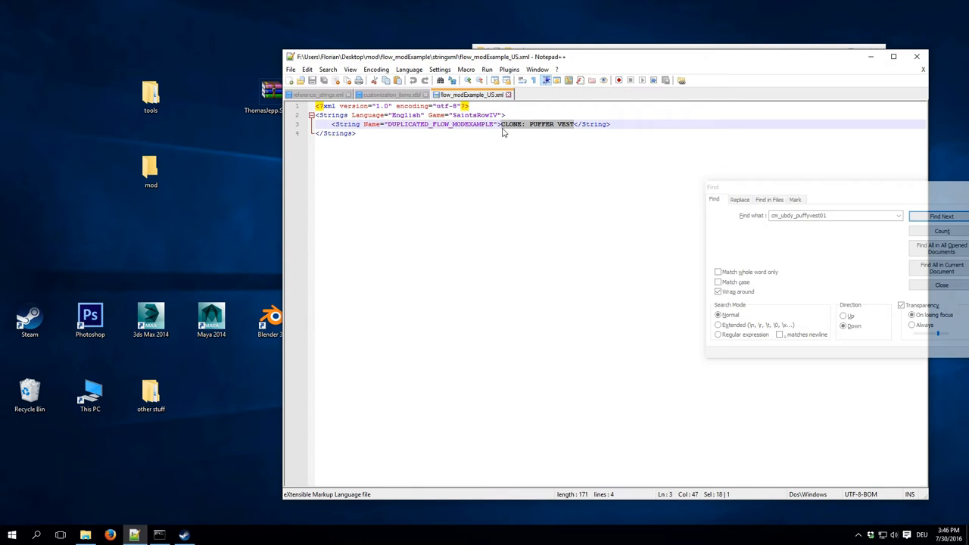
- Replace 'CLONE: PUFFER VEST' with 'MOD EXAMPLE VEST' in flow_modExample_US.xml
key(Delete)
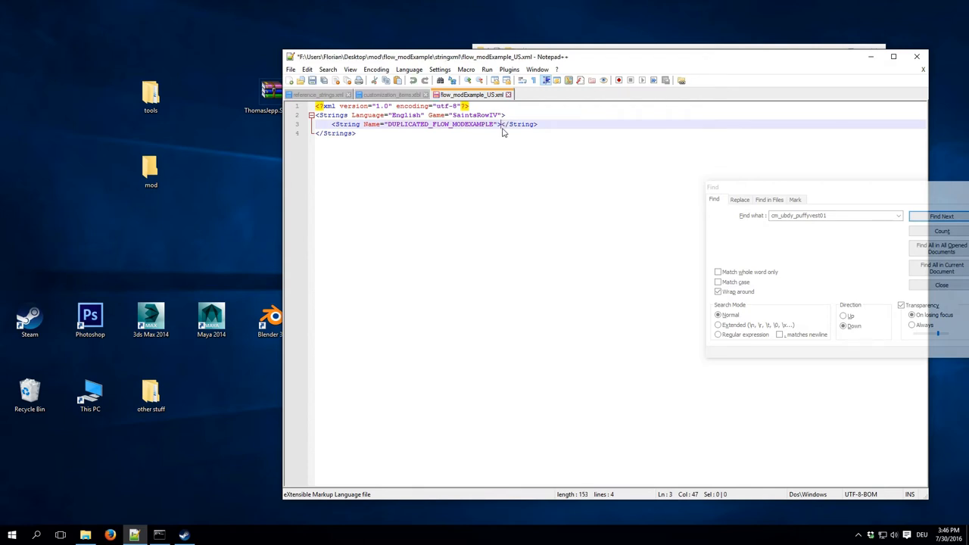
mouse_move(504, 128)
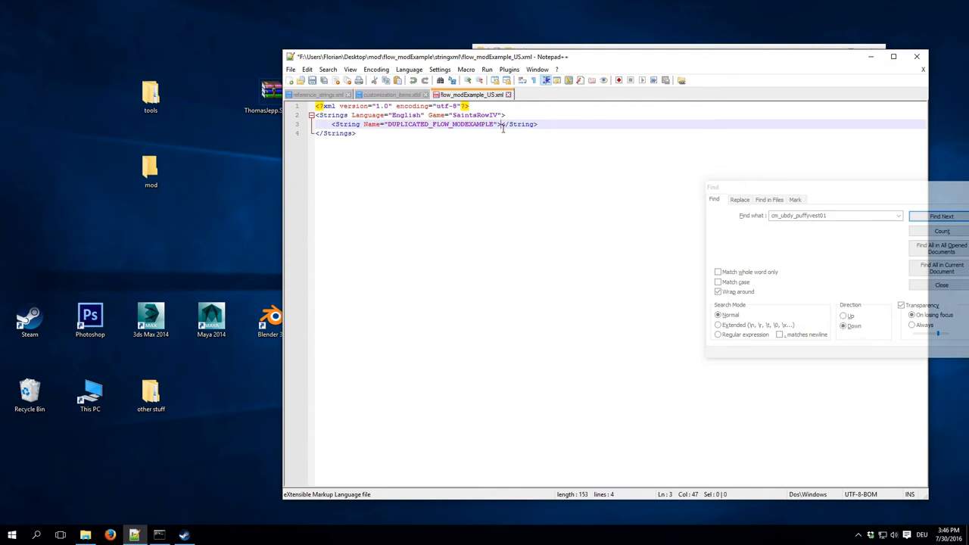
text(MOD EXAMPLE V)
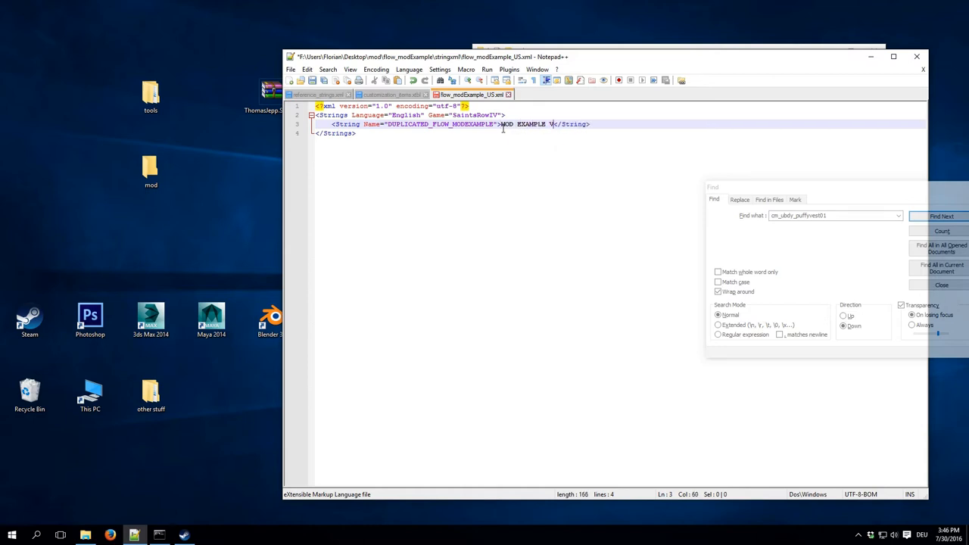
text(EST)
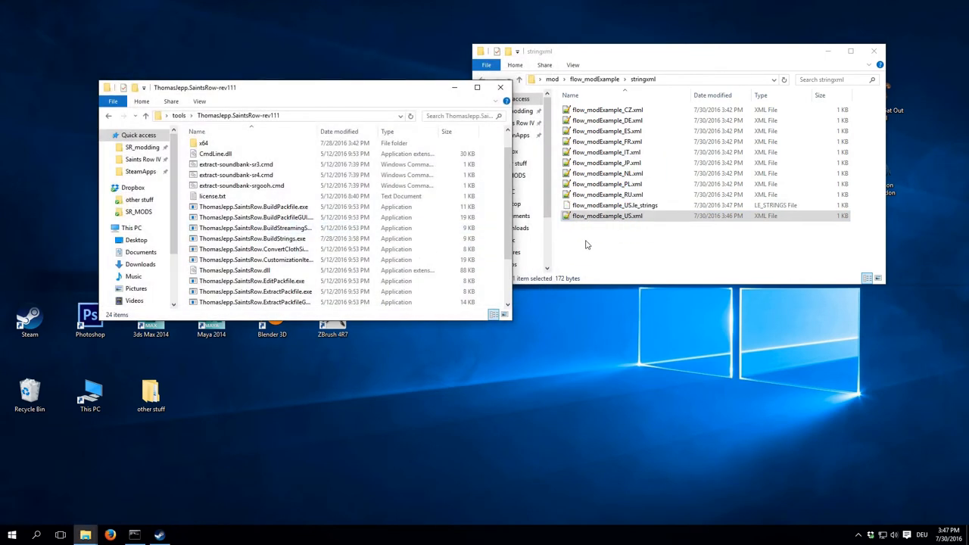
- Move flow_modExample_US.le_strings into flow_modExample and delete the CZ–RU .le_strings files
right_click(614, 205)
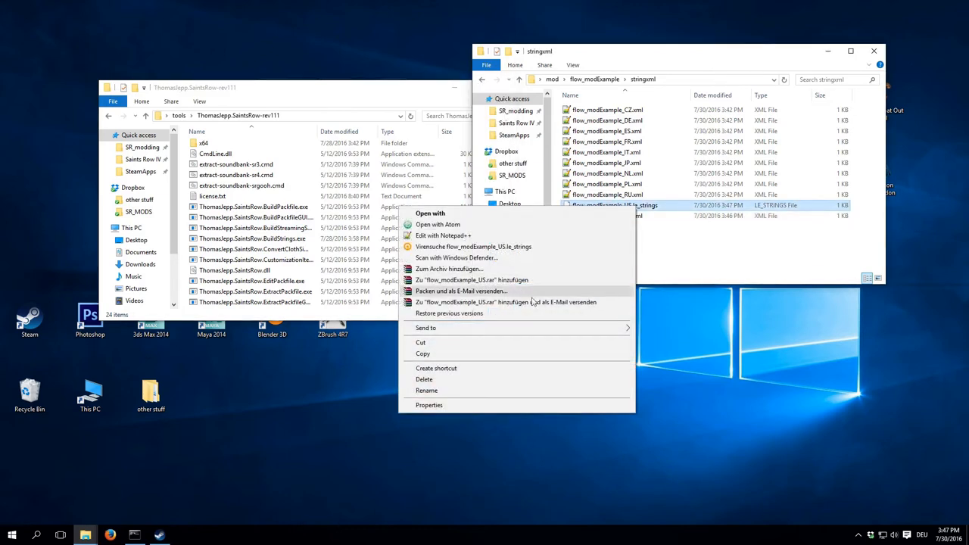
mouse_move(462, 391)
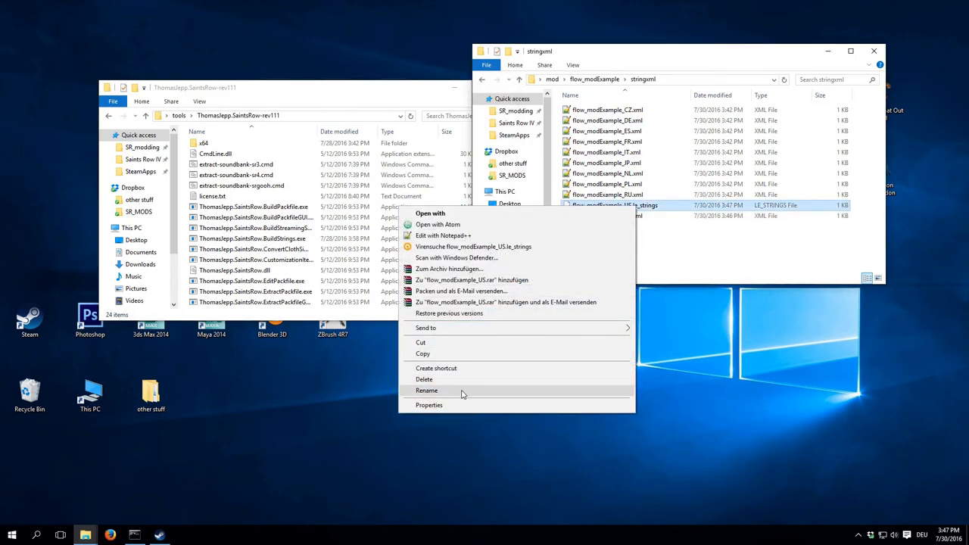
mouse_move(454, 342)
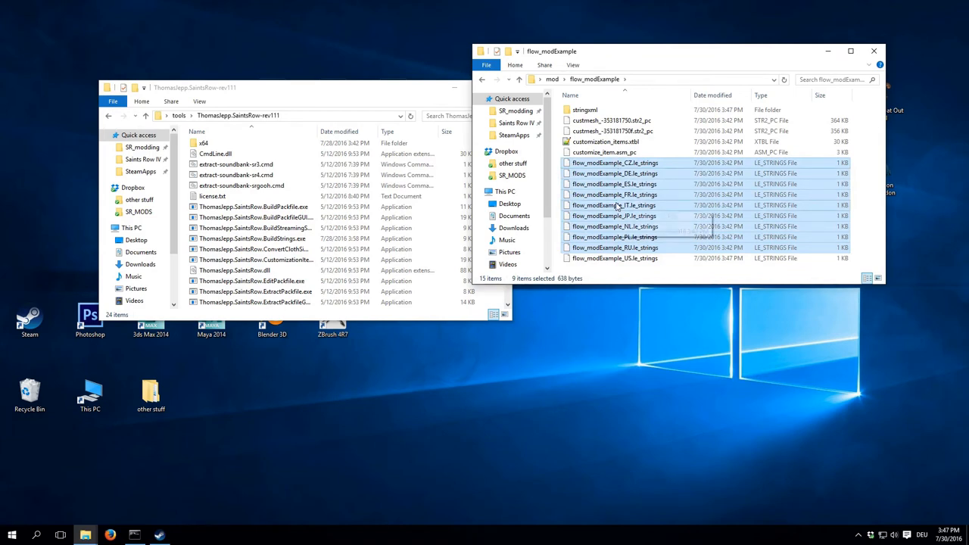
key(Delete)
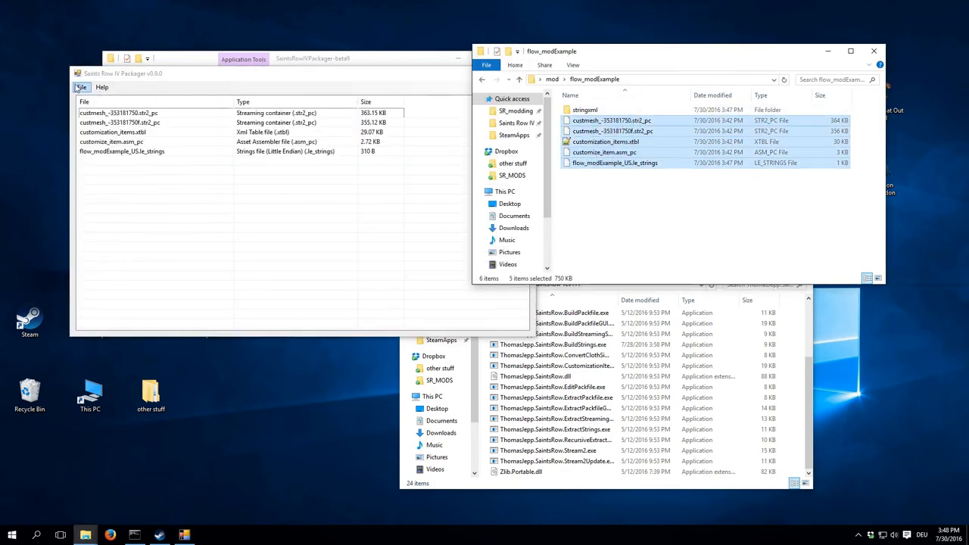
- Upload the package to Steam Workshop as an SDKB Example Mod update noted 'Added custom strings!'
click(81, 87)
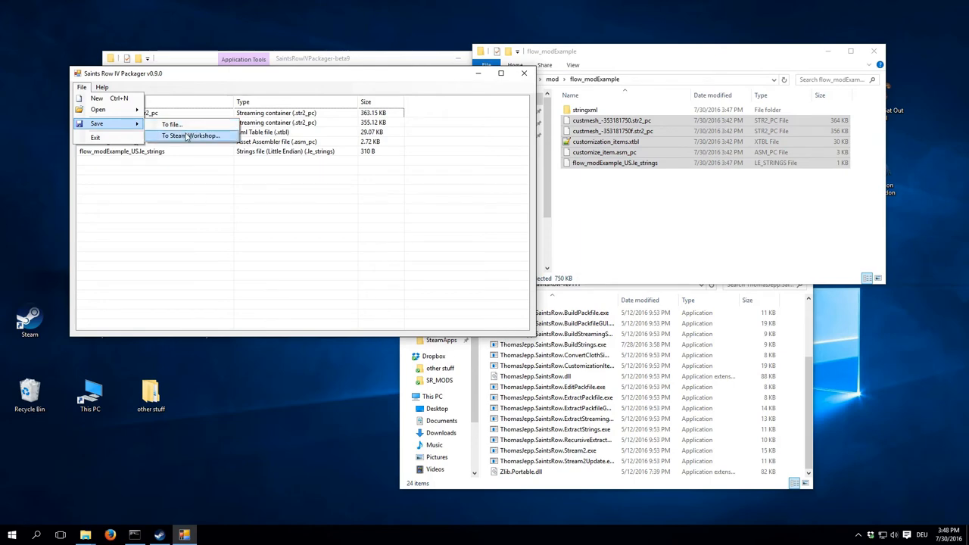
click(191, 135)
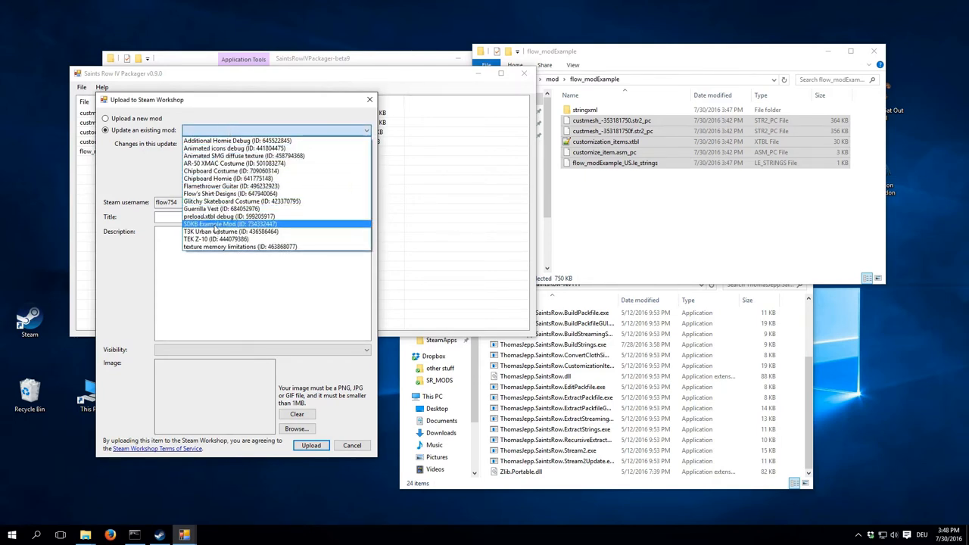
click(229, 224)
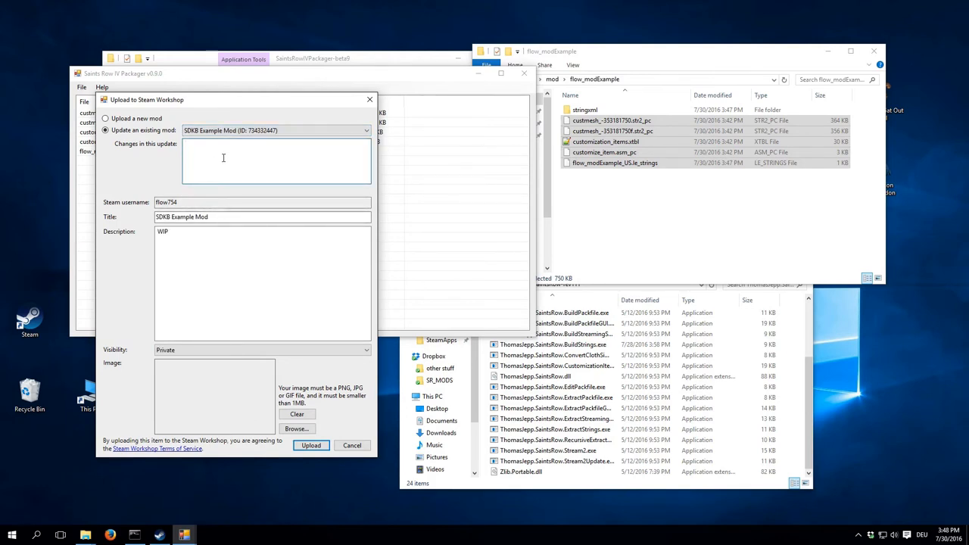
text(Added custom strings!)
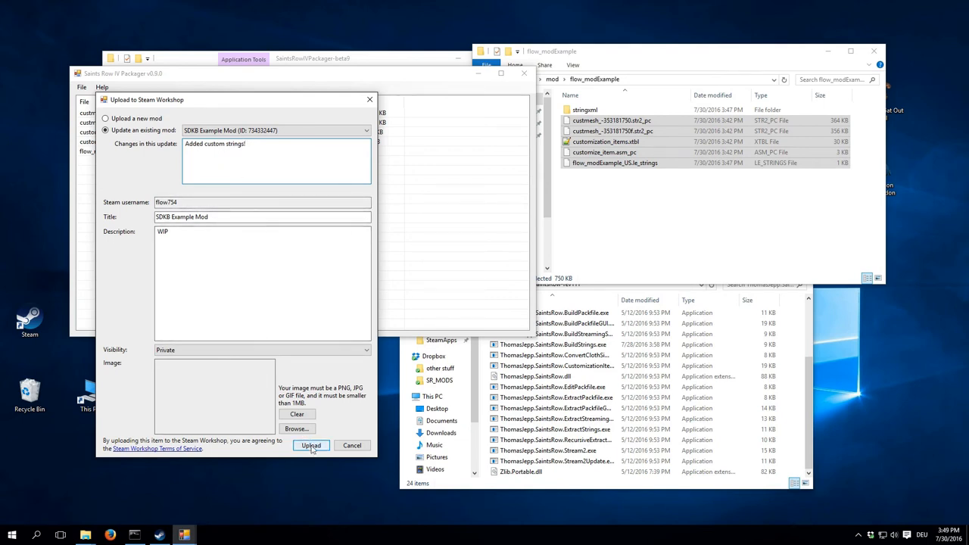
click(310, 445)
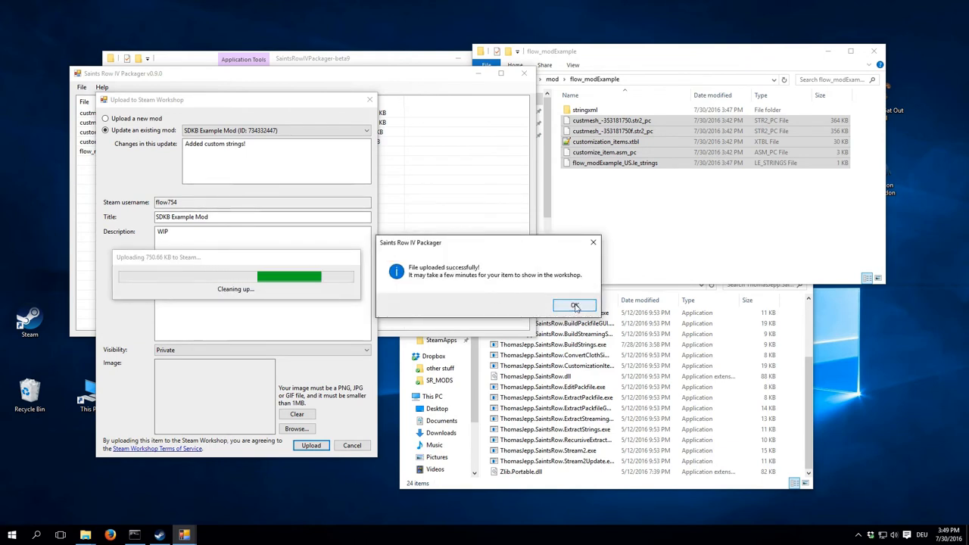
- Dismiss the upload notice, refresh the SDKB Example Mod page, then unsubscribe and resubscribe
click(575, 305)
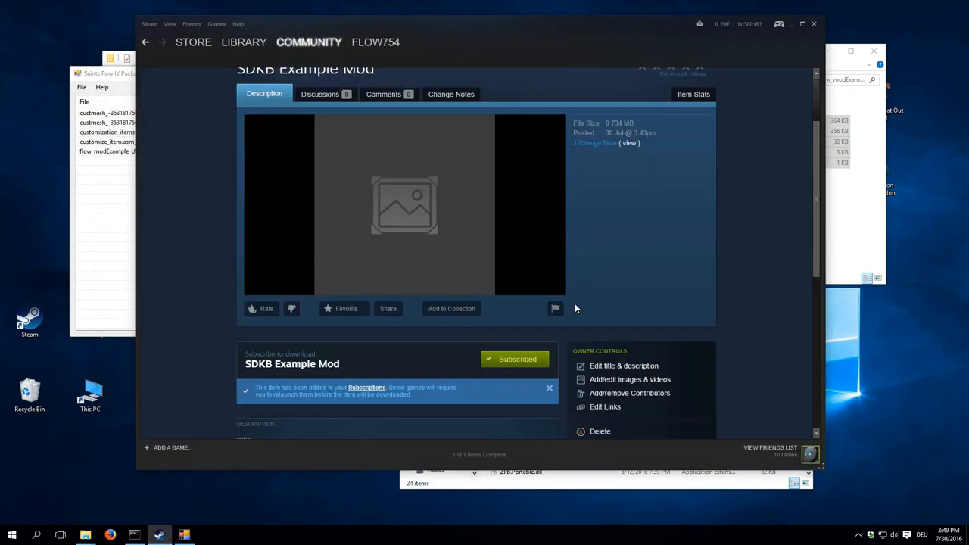
click(515, 359)
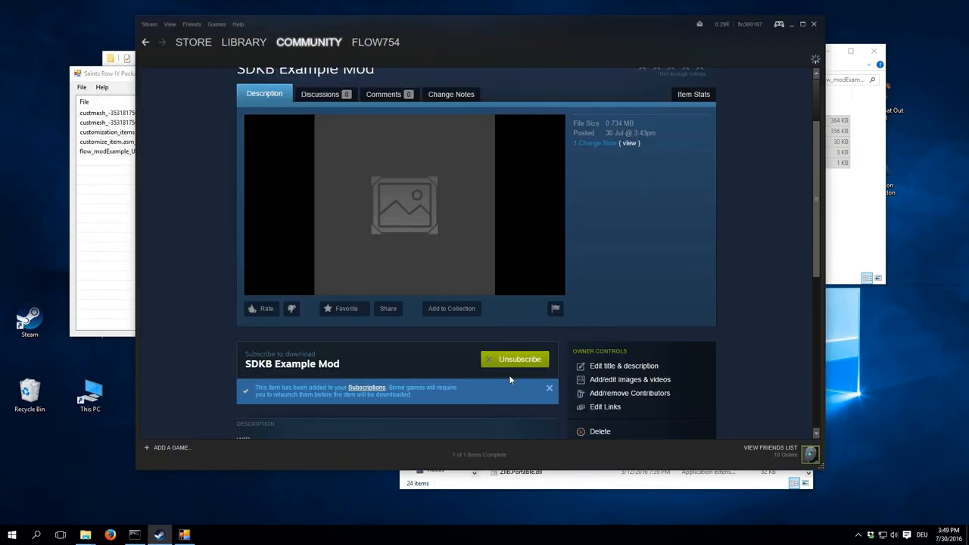
click(515, 359)
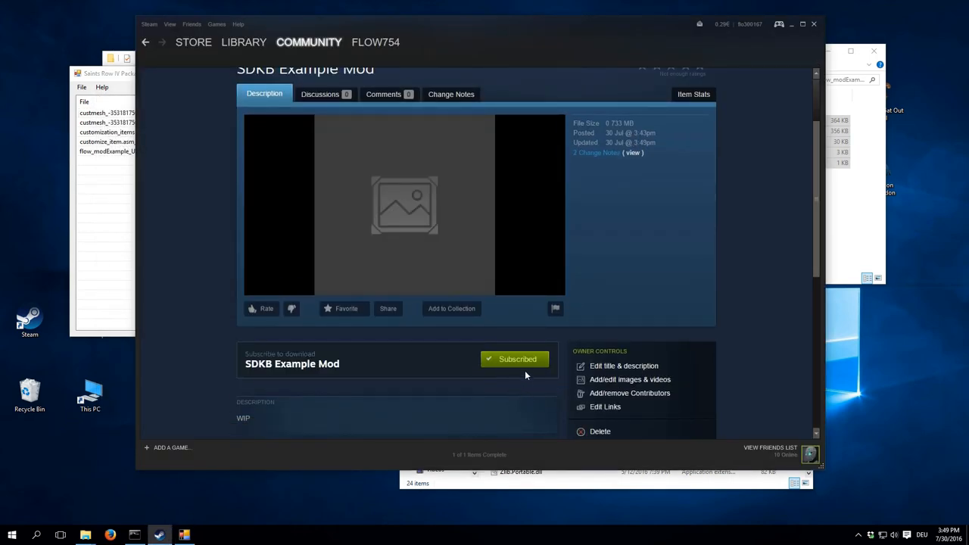
click(516, 359)
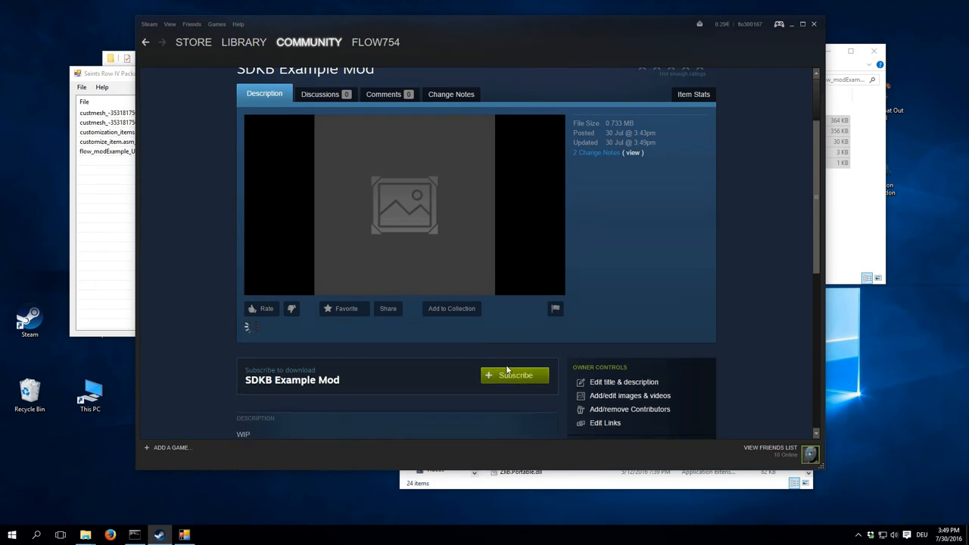
click(515, 375)
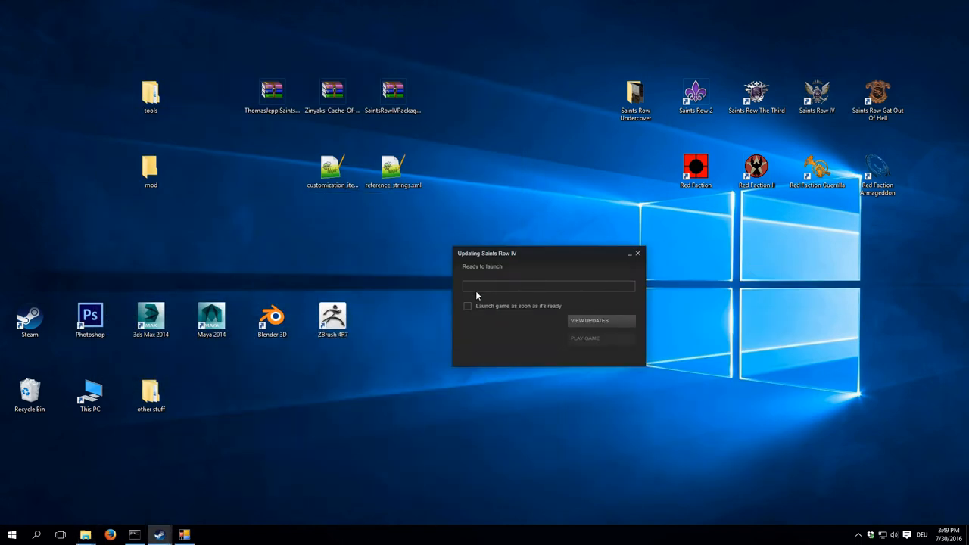
mouse_move(492, 290)
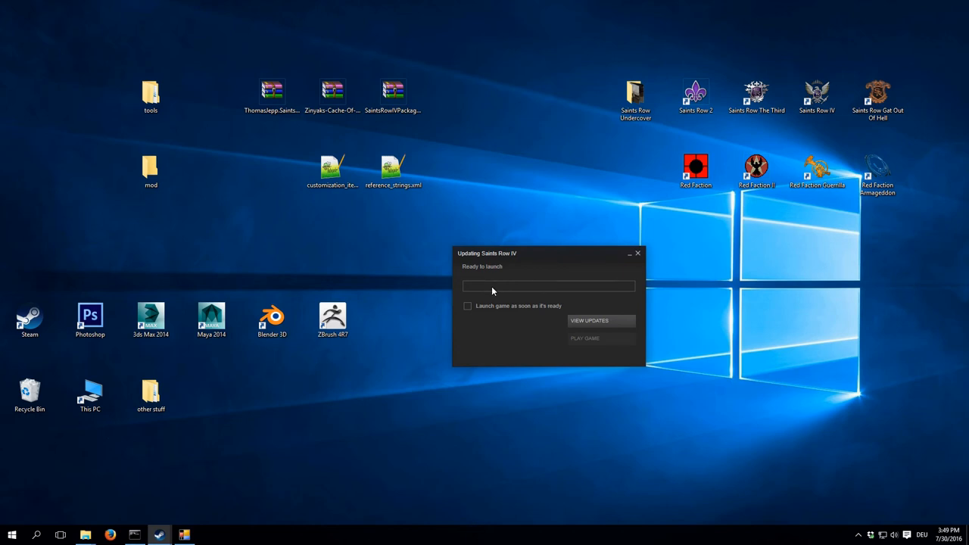
mouse_move(574, 296)
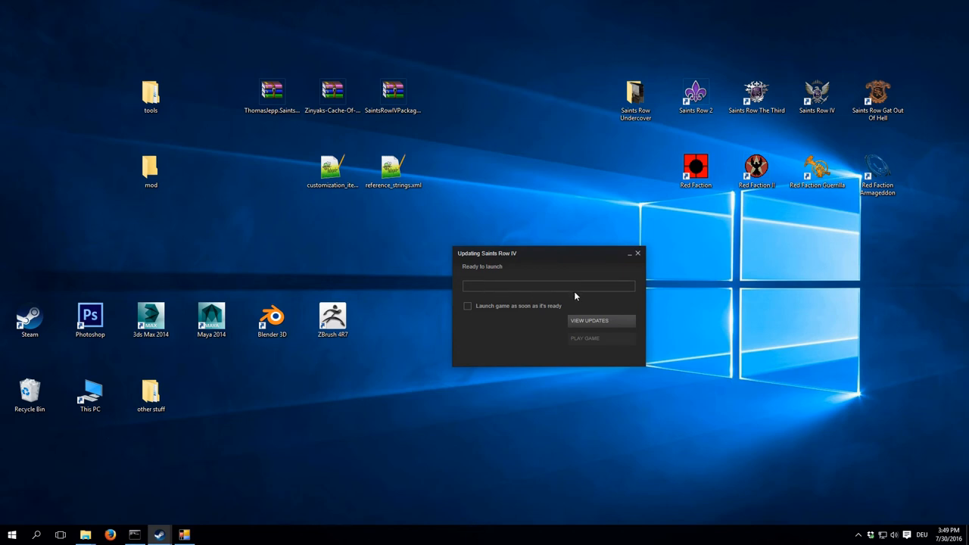
- Close the Ready-to-launch update window and launch Saints Row IV
click(638, 252)
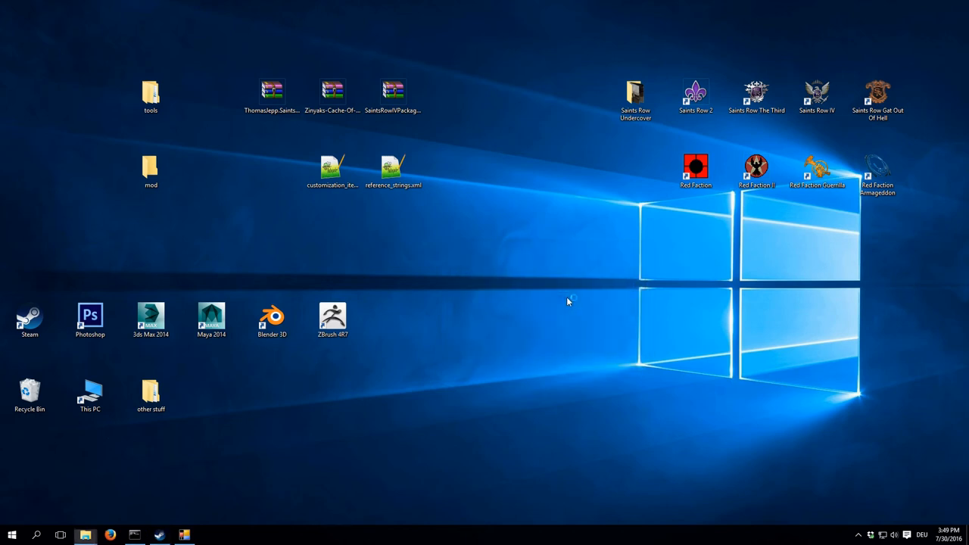
double_click(817, 97)
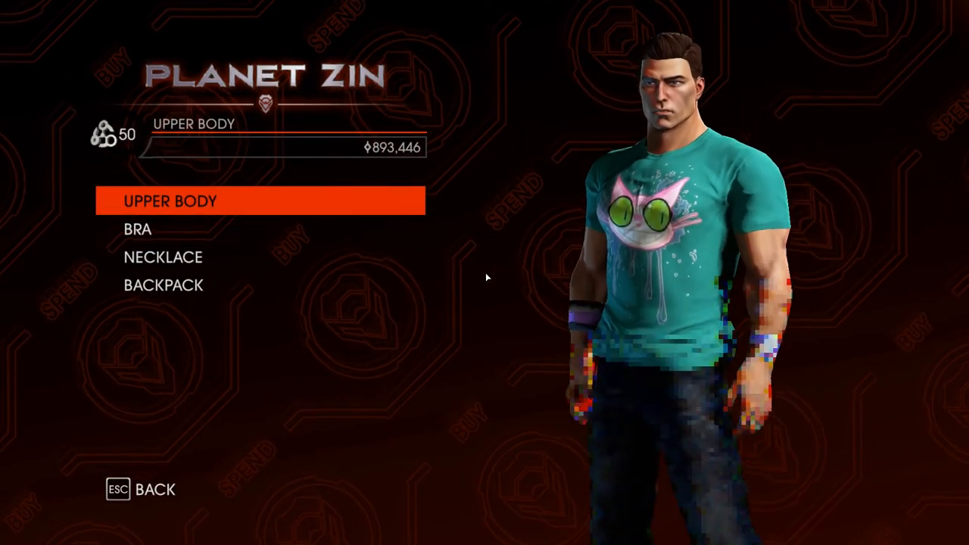
- In Planet Zin's Upper Body list, scroll to Mod Example Vest, buy and accept it
click(170, 201)
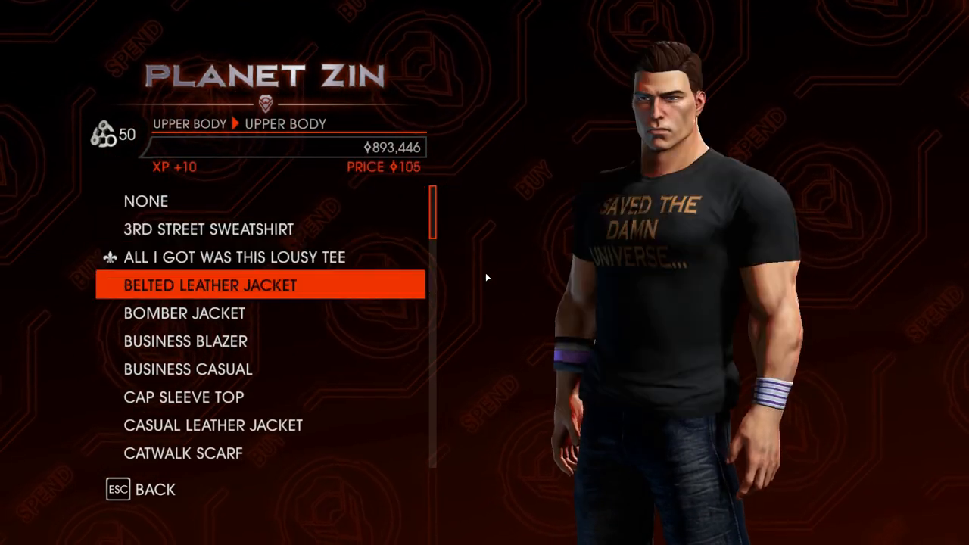
scroll(down, 3)
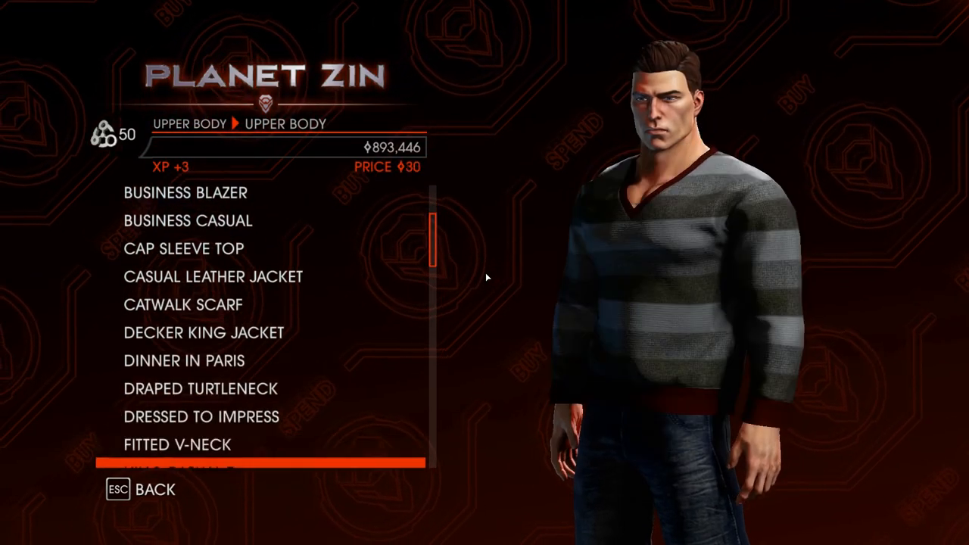
scroll(down, 3)
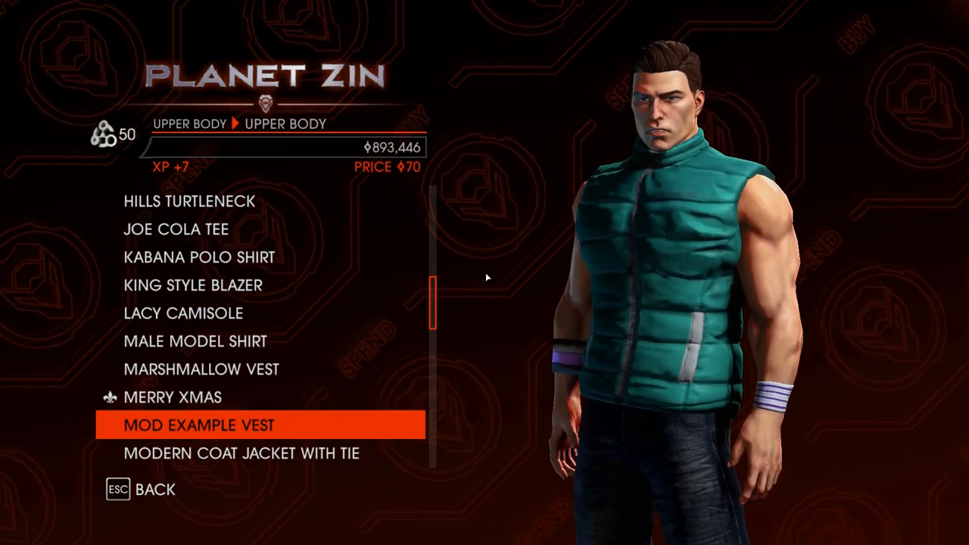
click(199, 424)
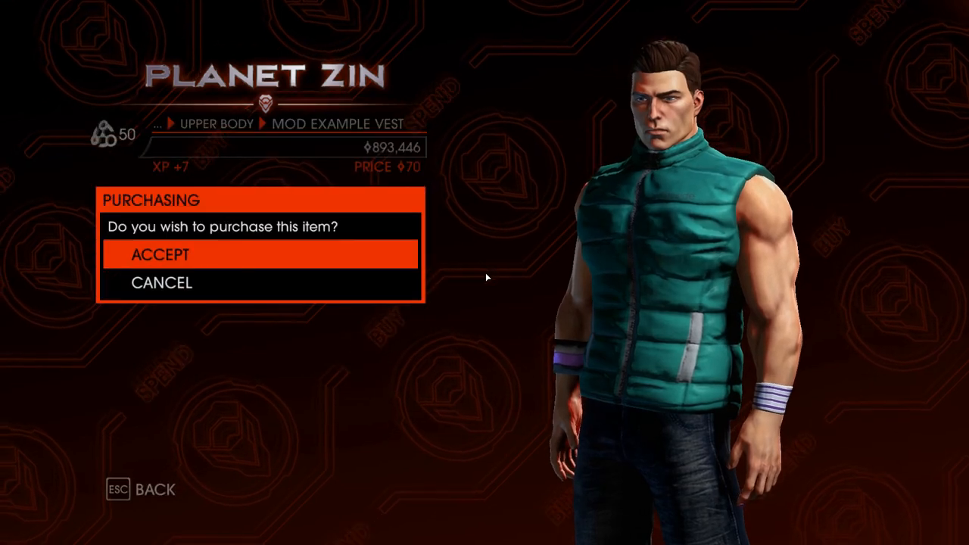
click(159, 254)
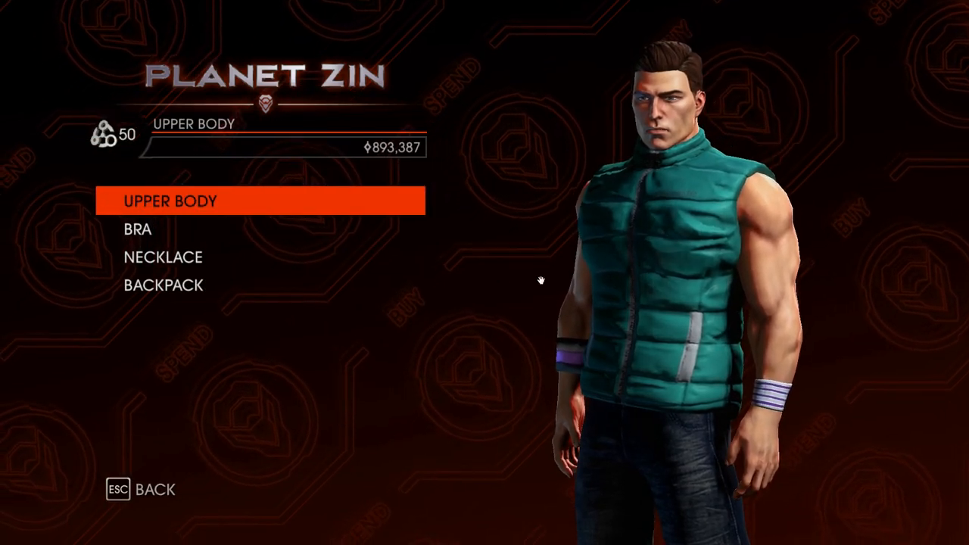